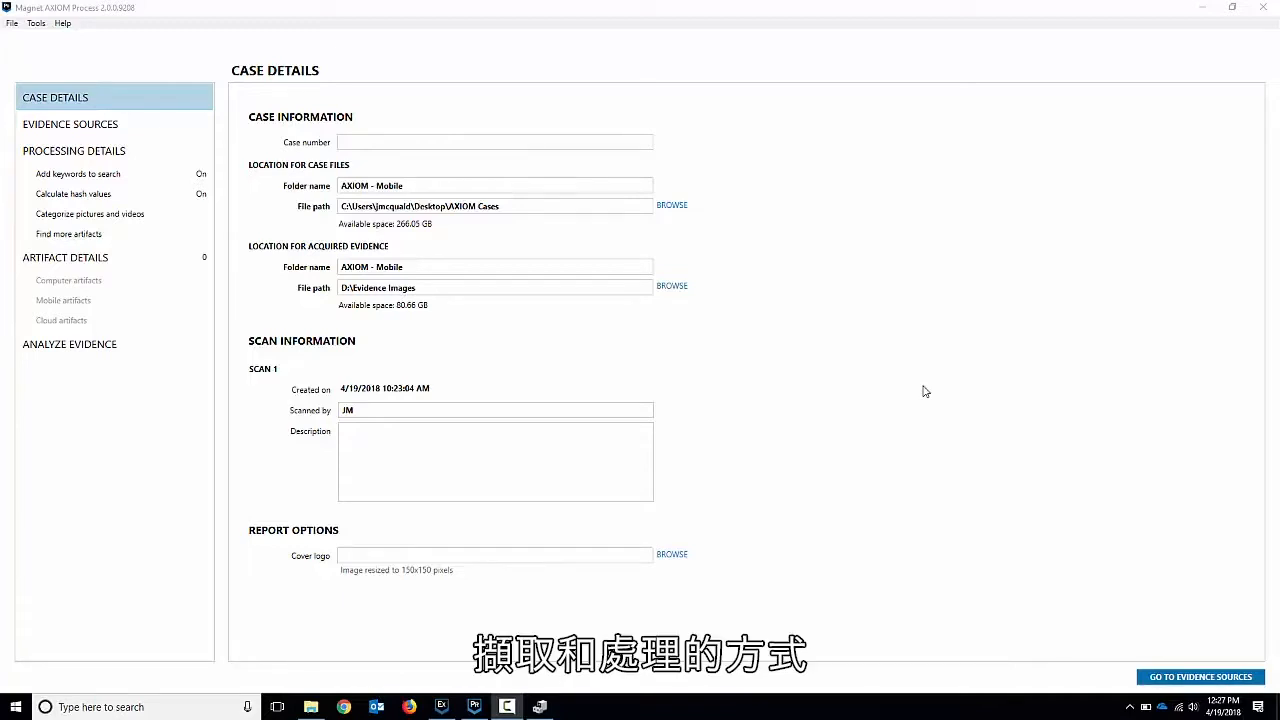
mouse_move(854, 353)
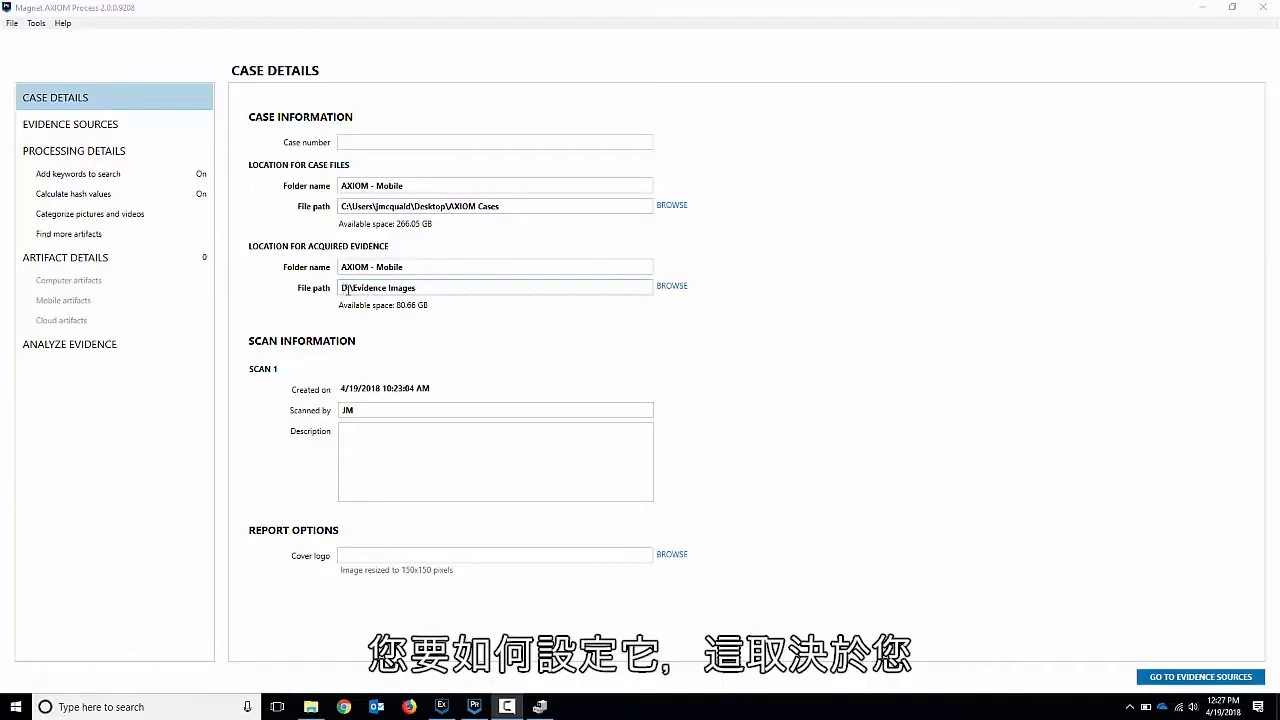
mouse_move(443, 260)
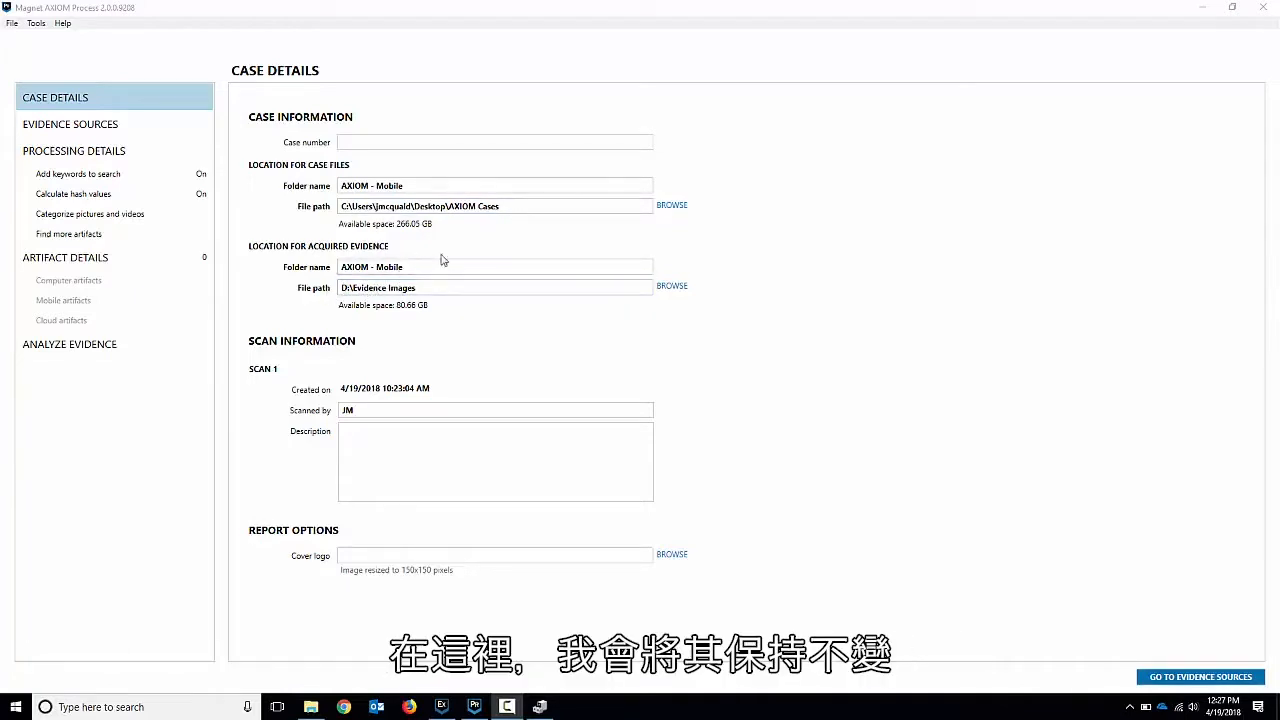
mouse_move(280, 258)
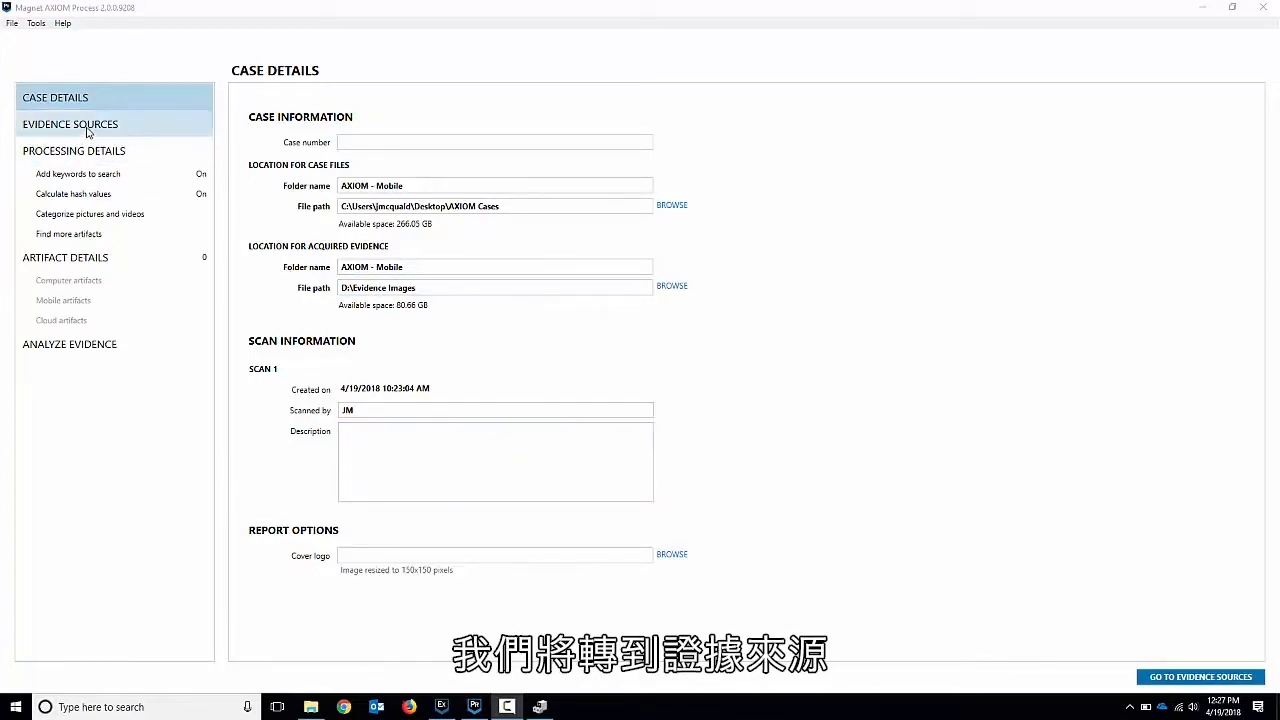
Choose Mobile as the evidence source type from the Evidence Sources page
click(70, 124)
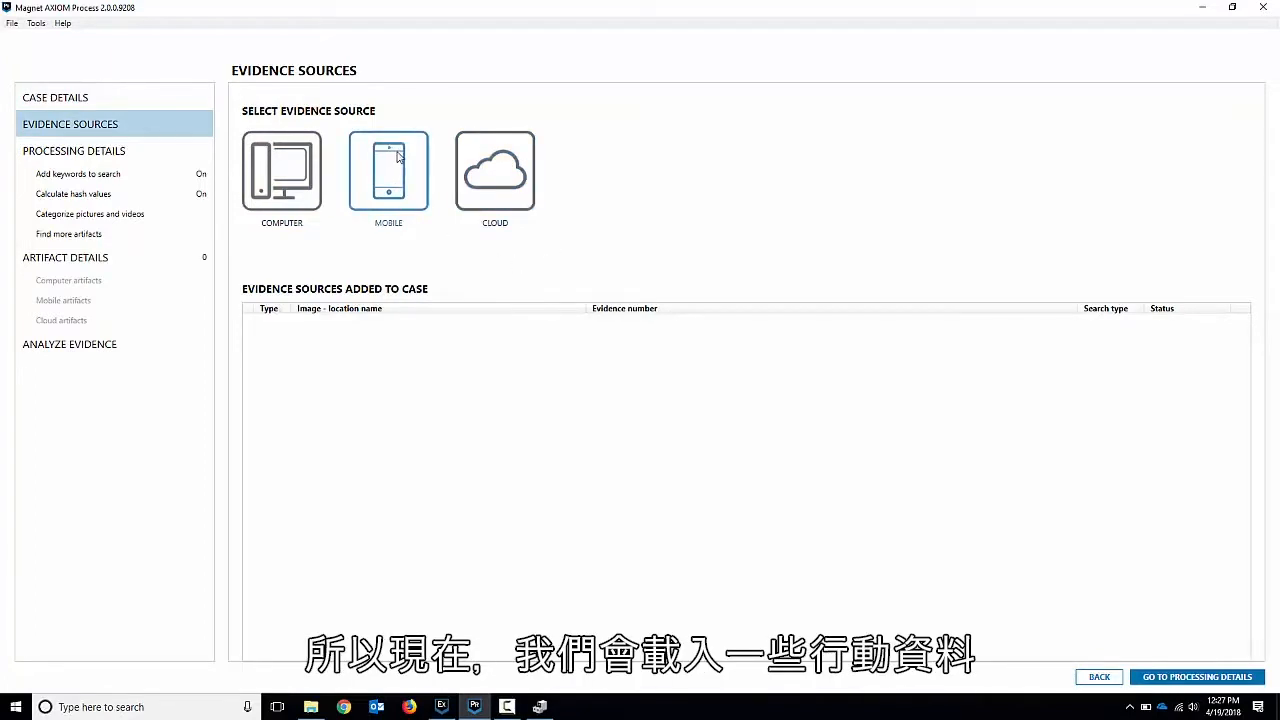
mouse_move(393, 175)
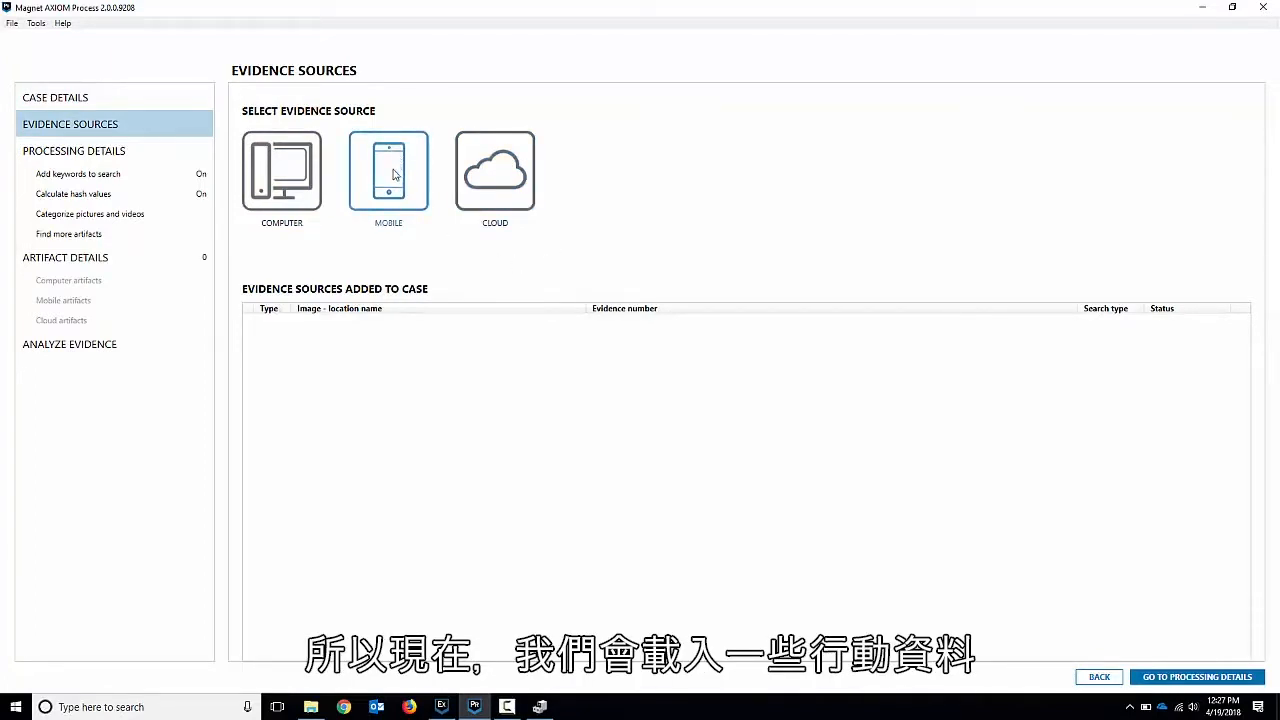
click(388, 171)
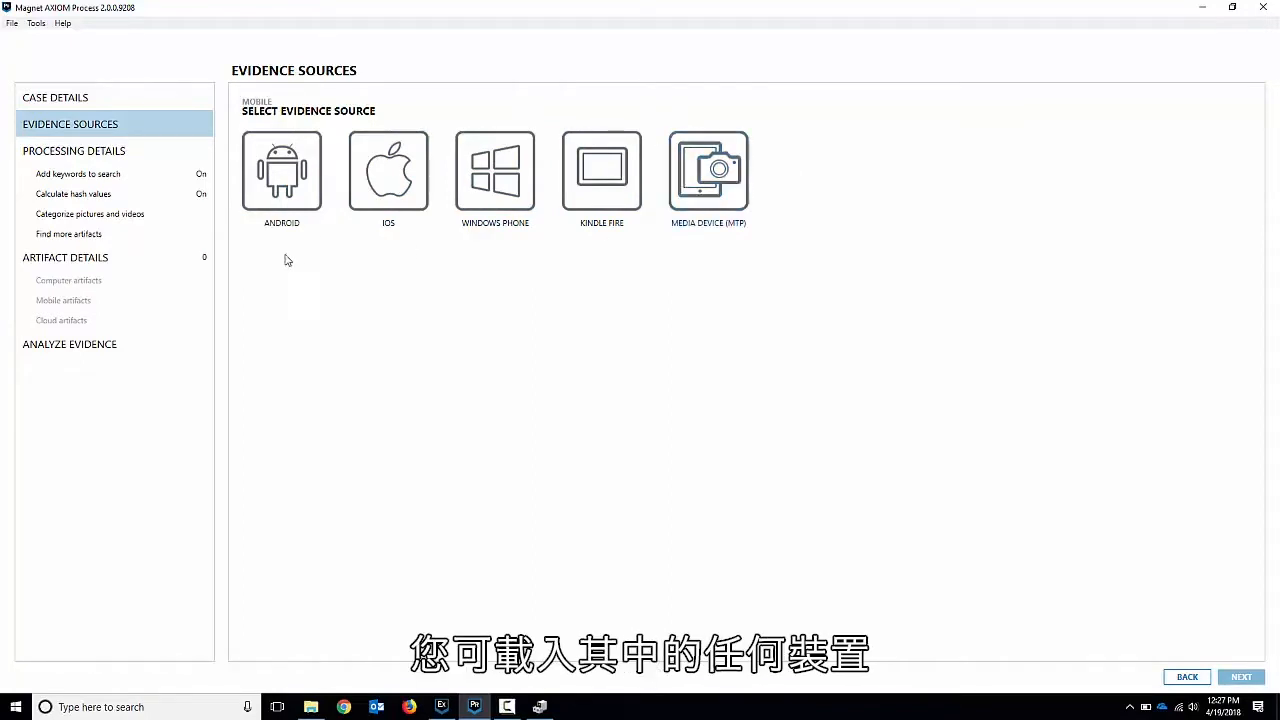
mouse_move(372, 304)
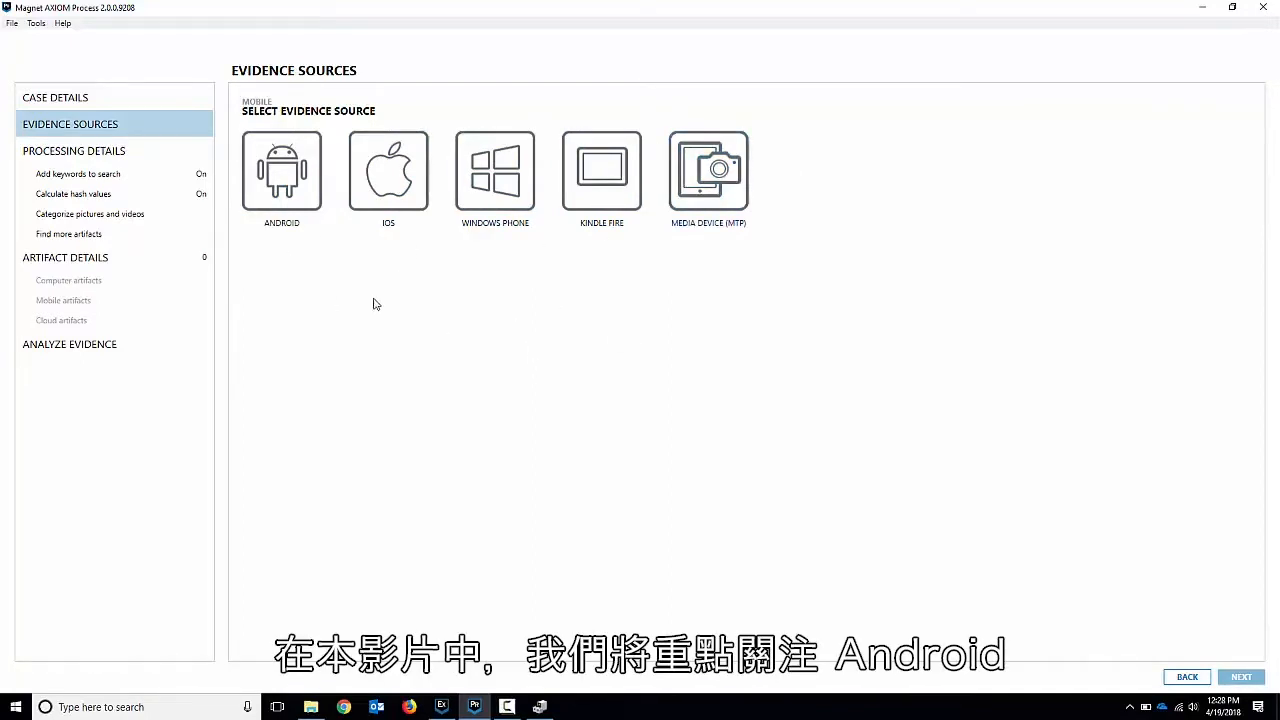
Select Android and Acquire Evidence to show the lock-bypass and ADB methods
click(281, 170)
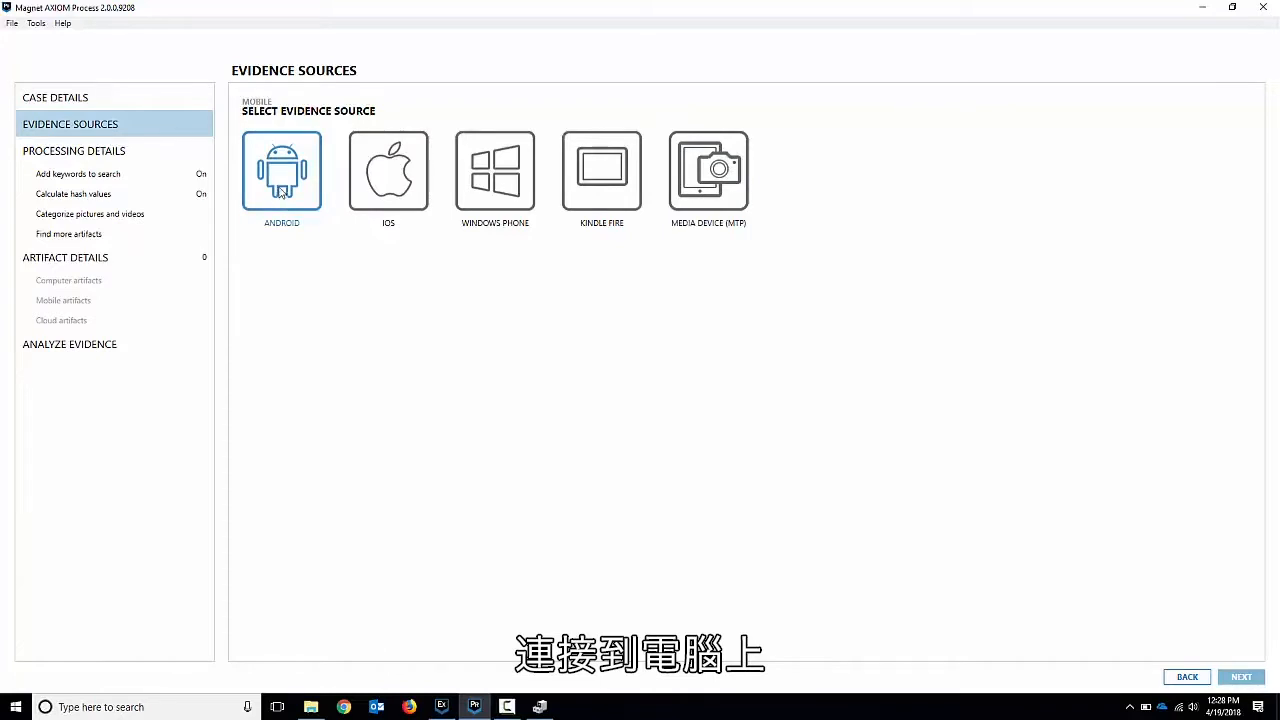
click(281, 171)
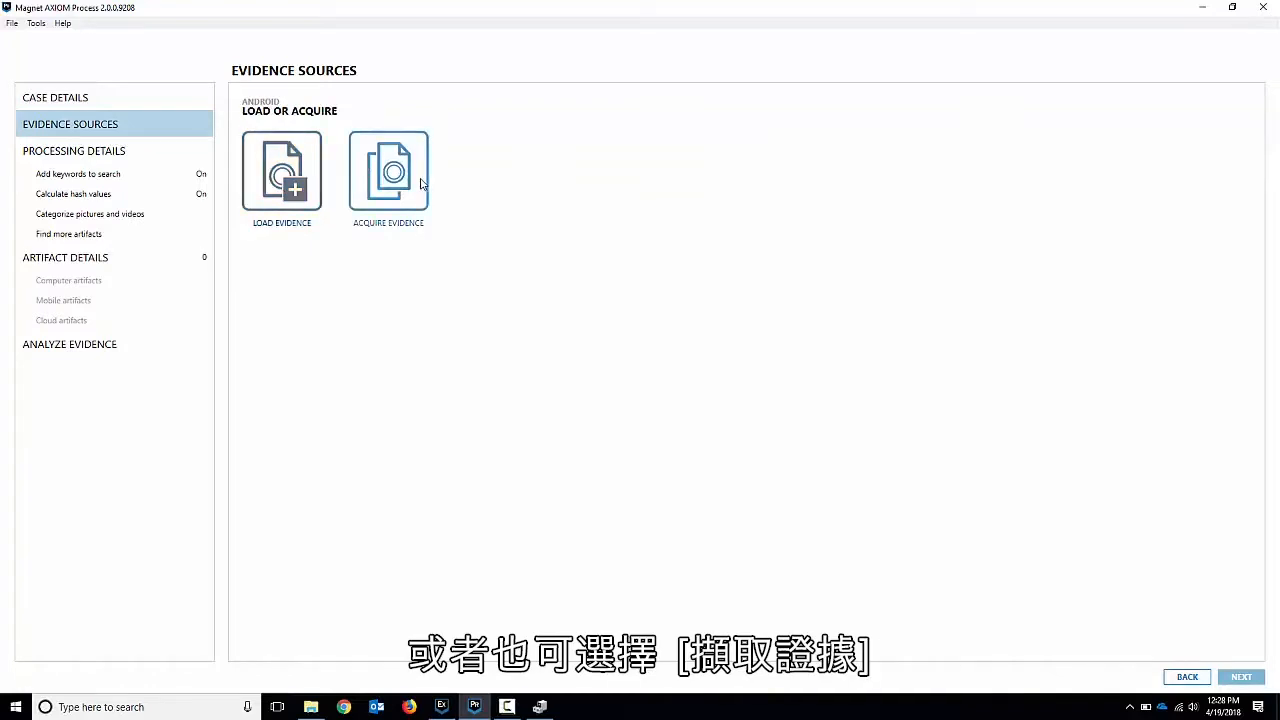
mouse_move(410, 237)
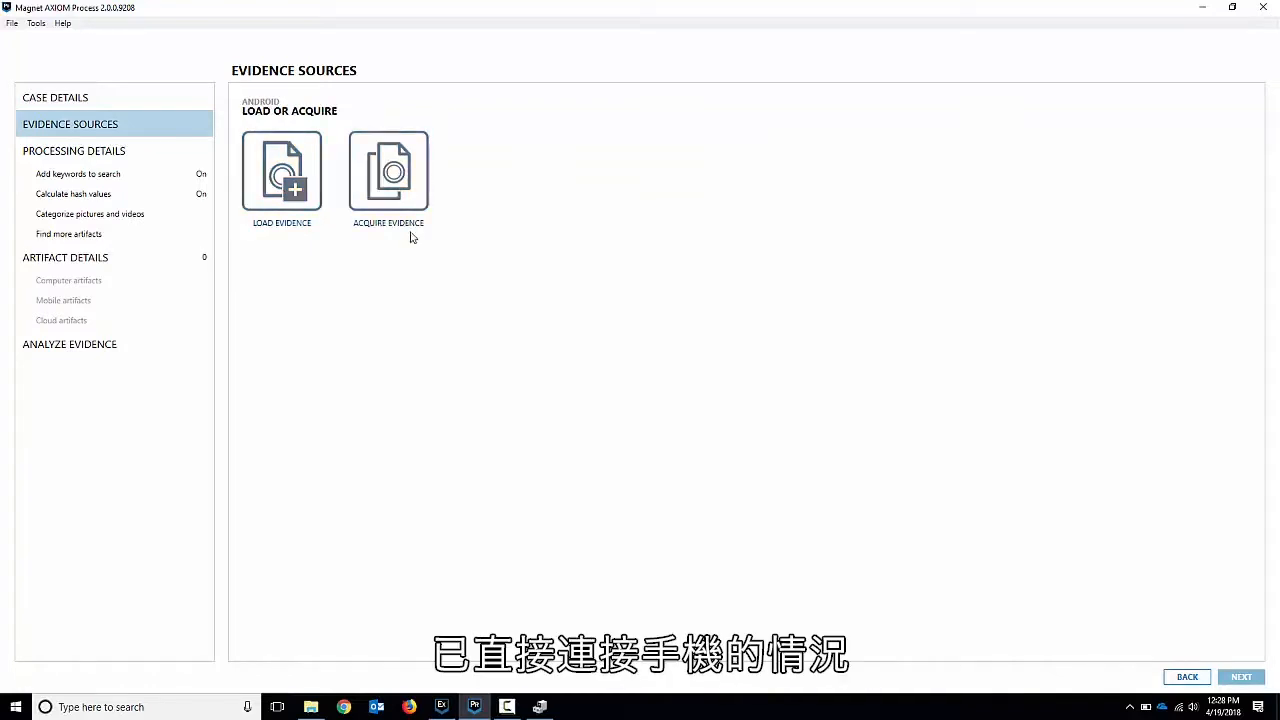
click(388, 170)
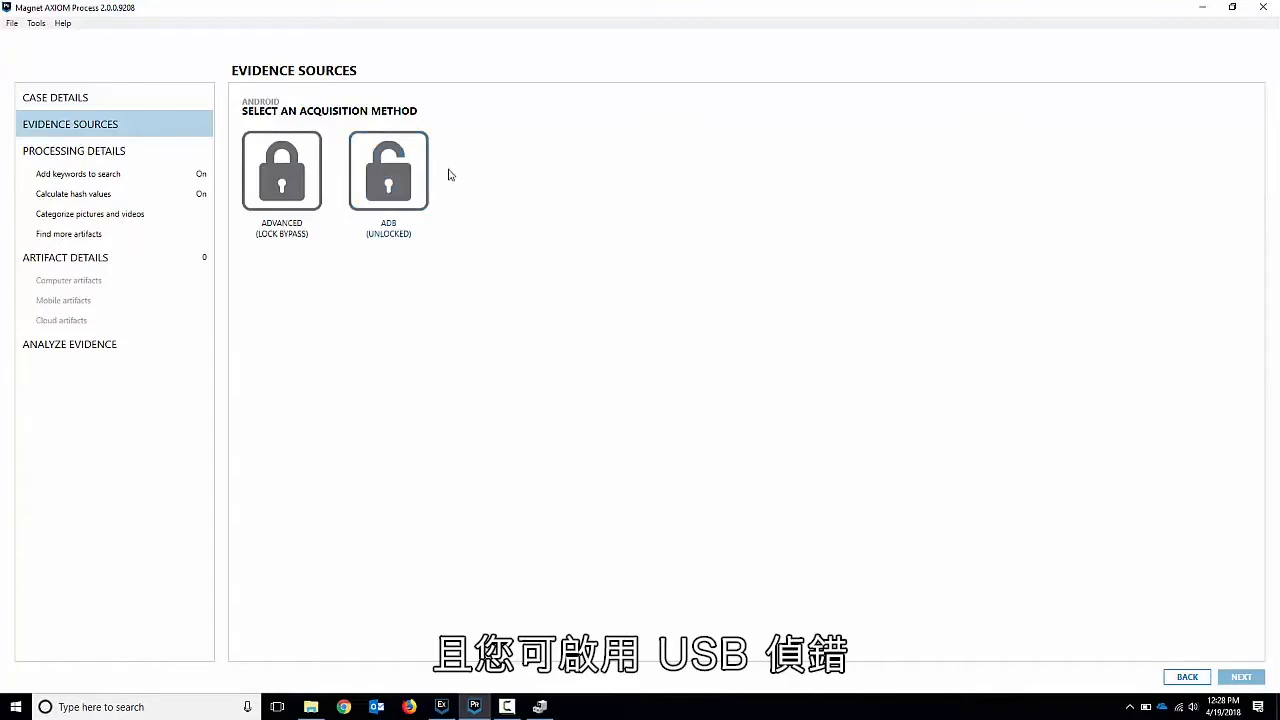
click(388, 171)
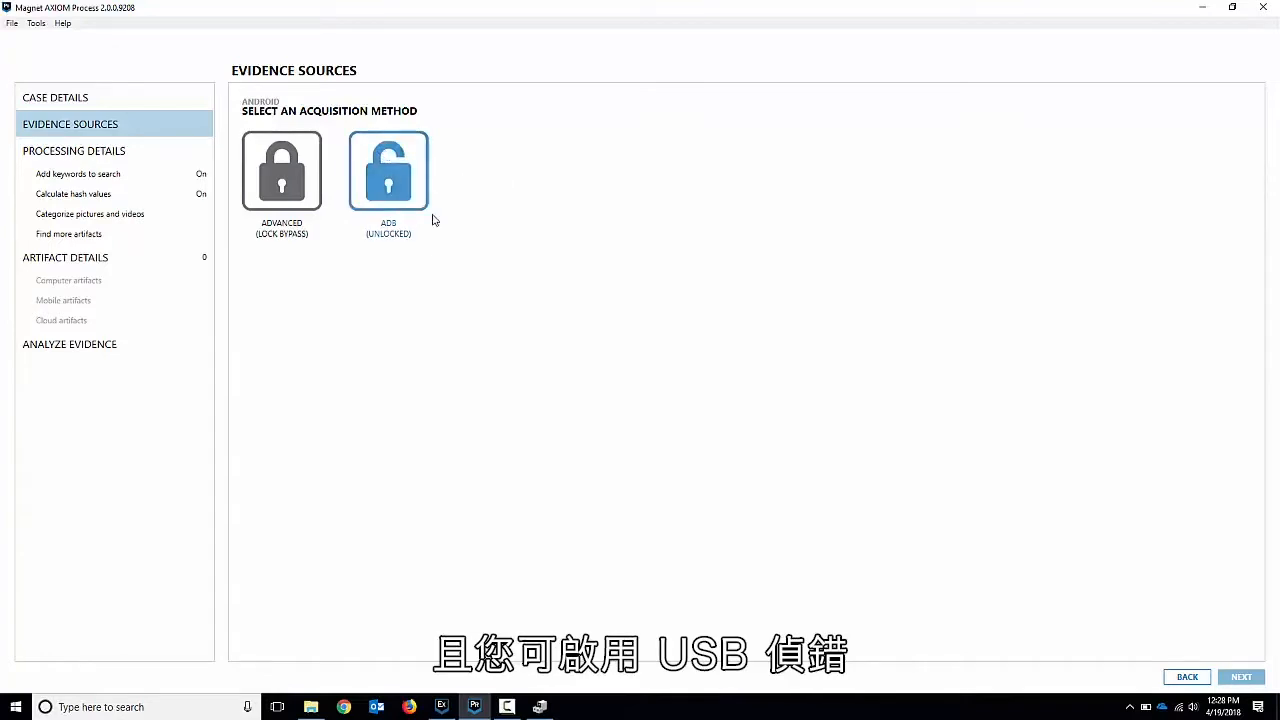
click(281, 171)
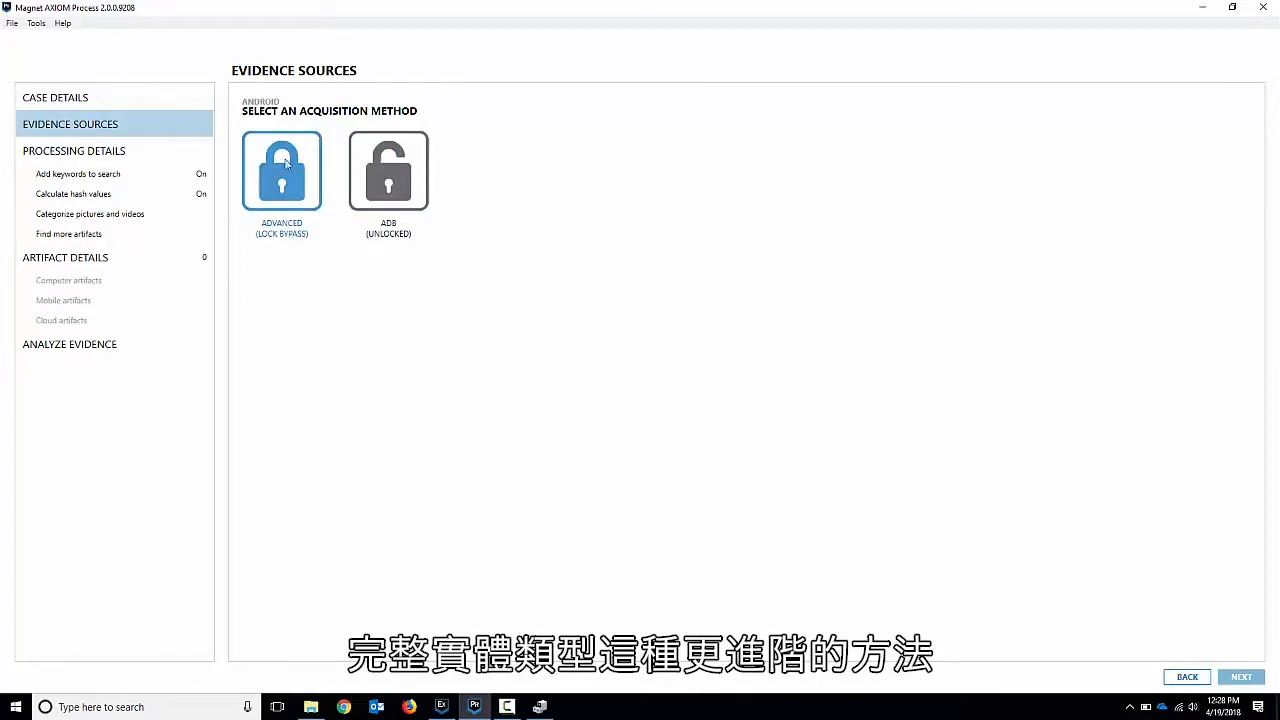
mouse_move(327, 165)
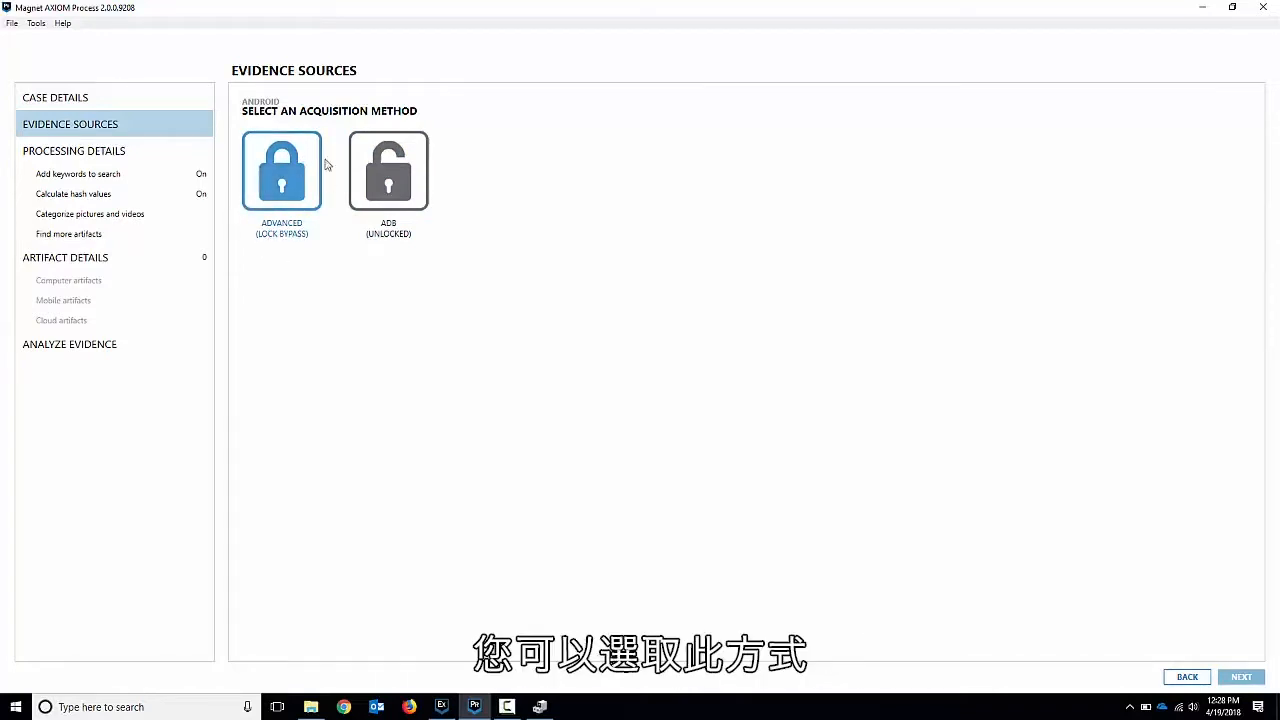
click(388, 171)
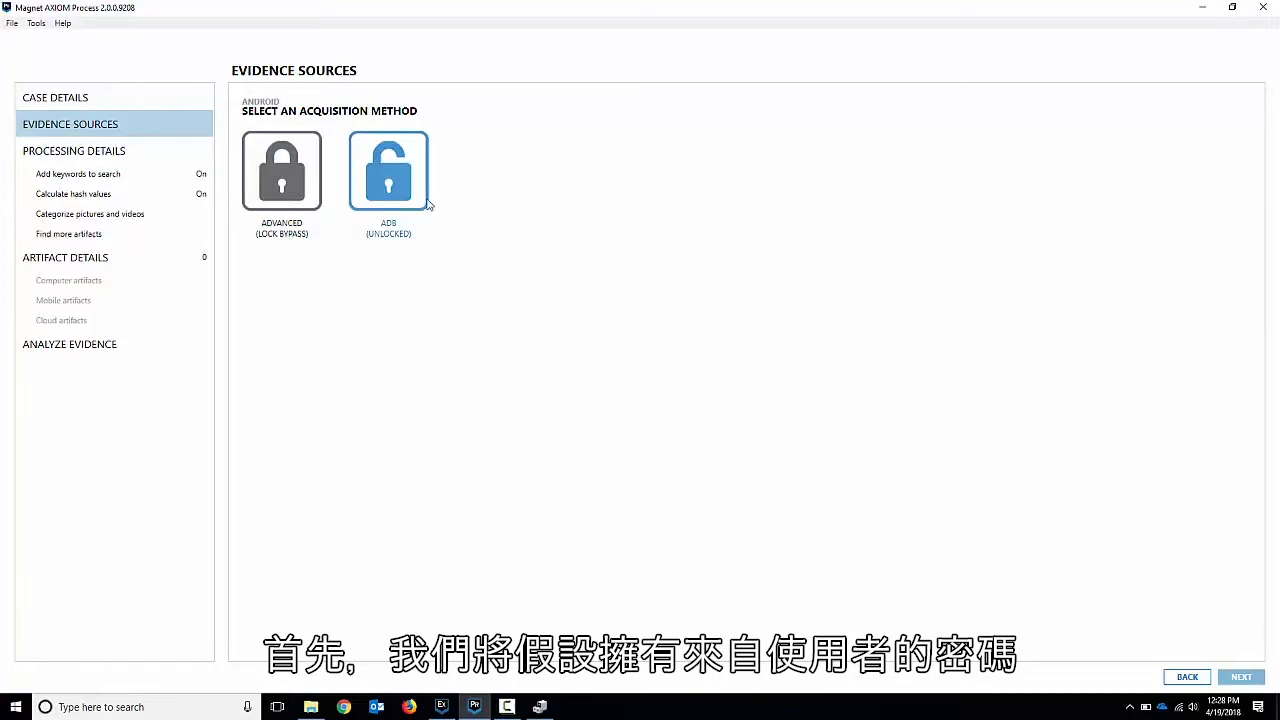
mouse_move(388, 180)
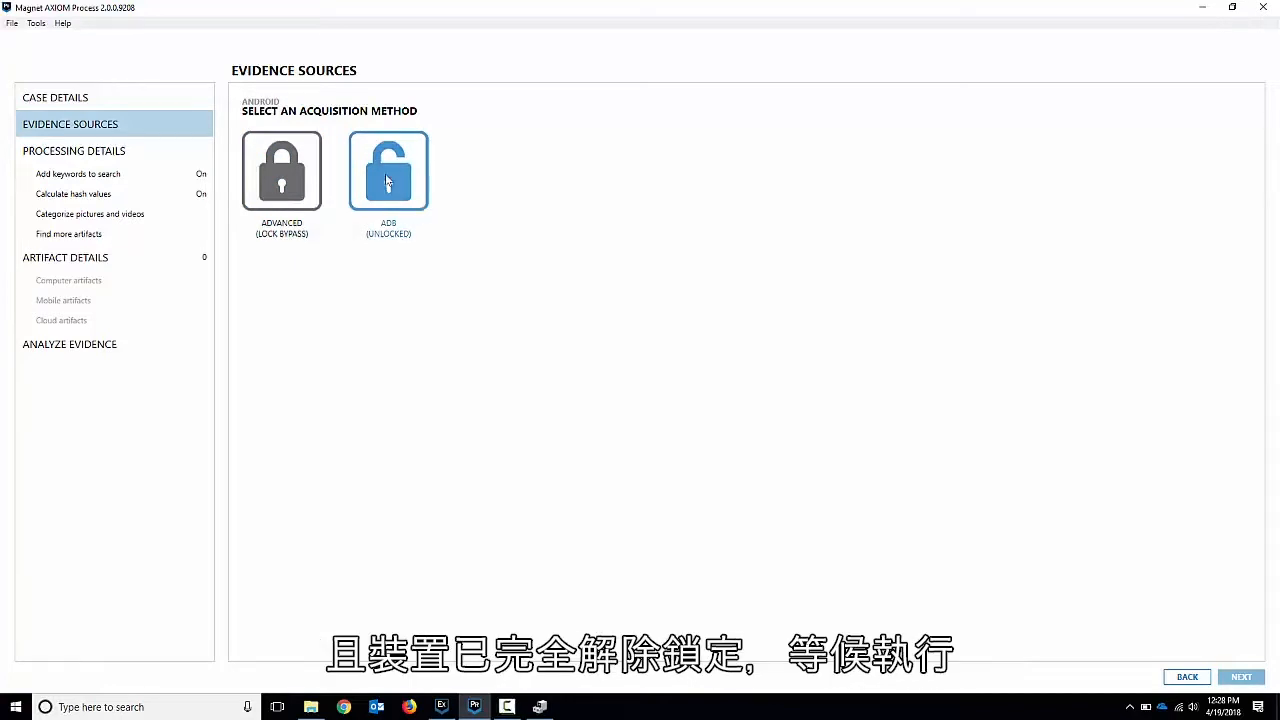
Use ADB (Unlocked) acquisition and proceed with the detected motorola Nexus 6
click(388, 170)
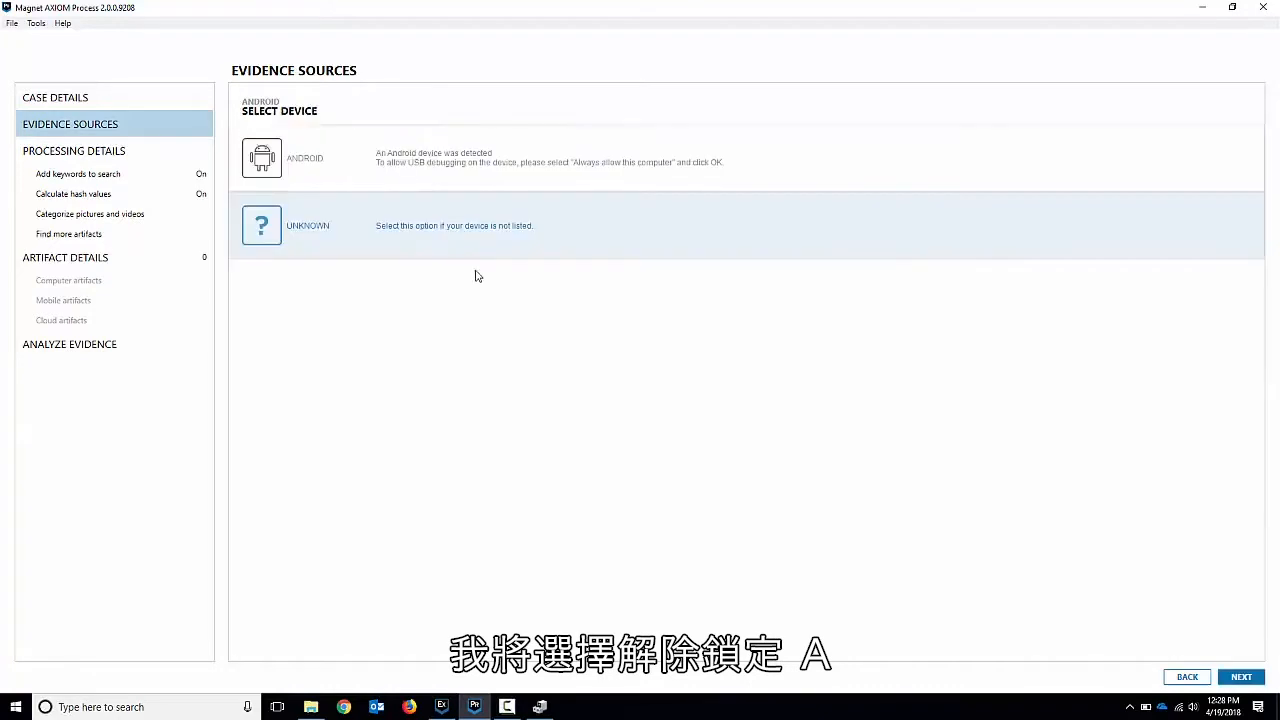
mouse_move(385, 162)
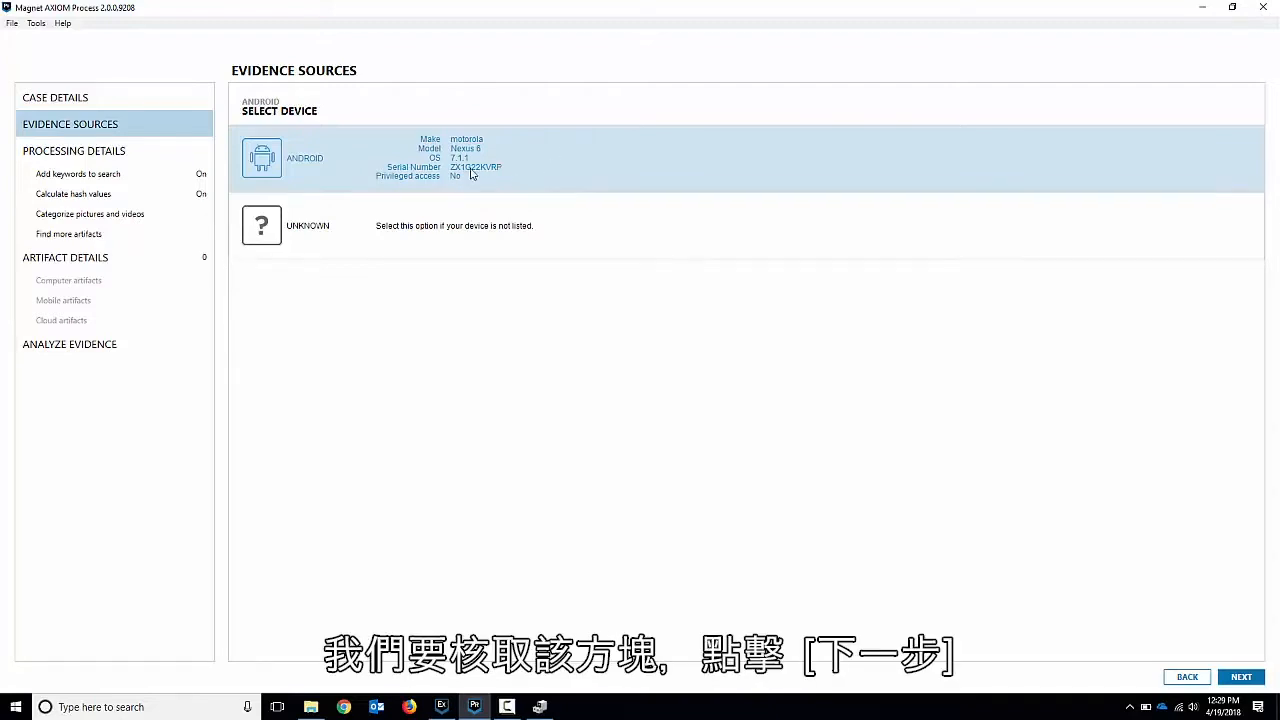
click(1240, 677)
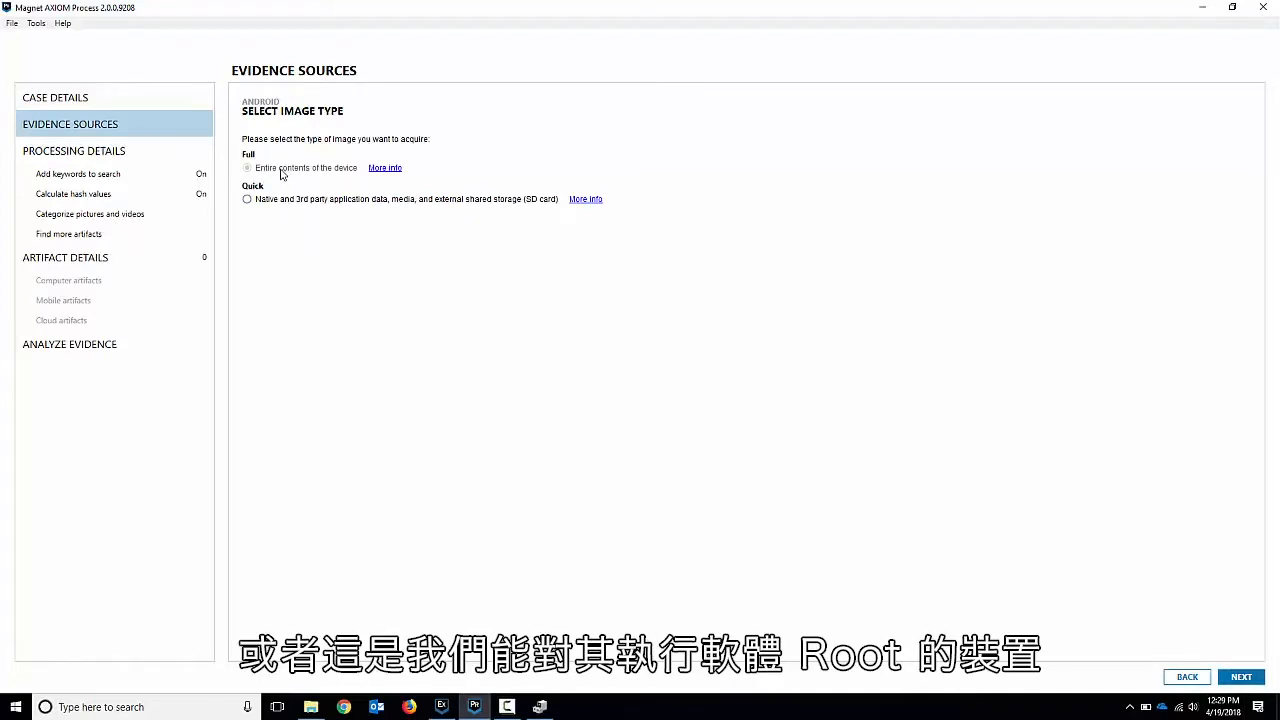
mouse_move(308, 177)
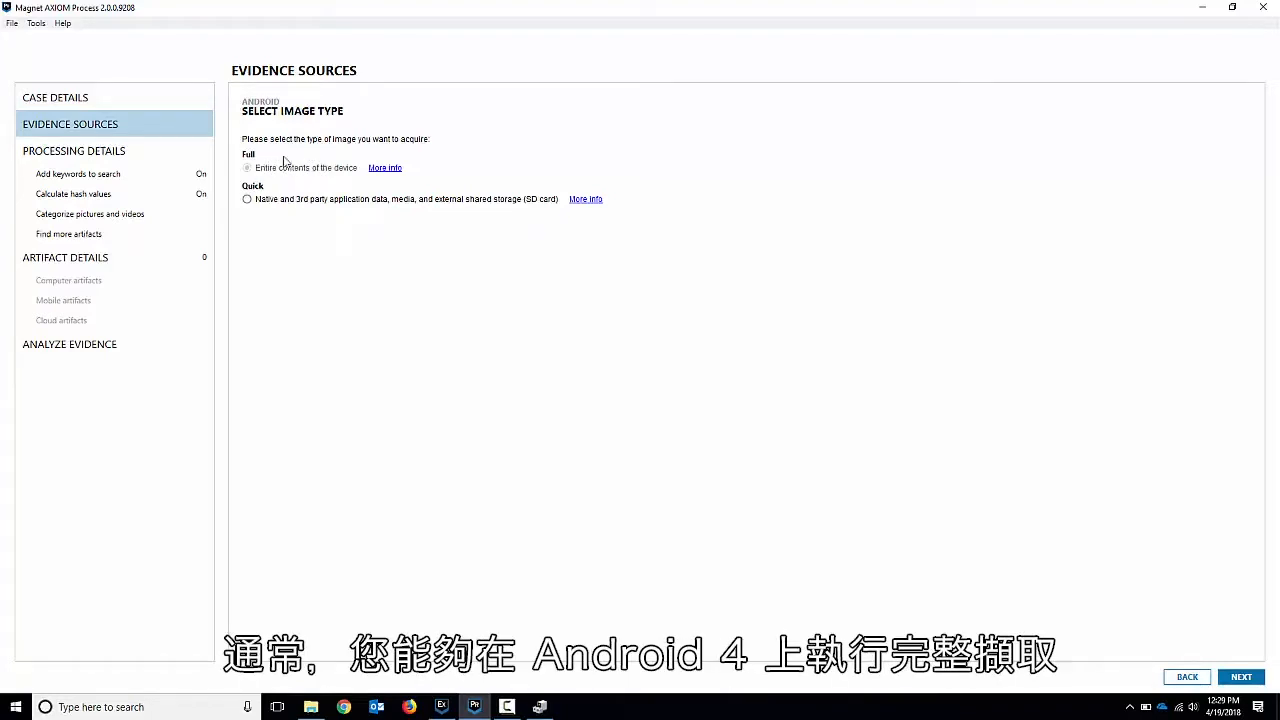
mouse_move(455, 162)
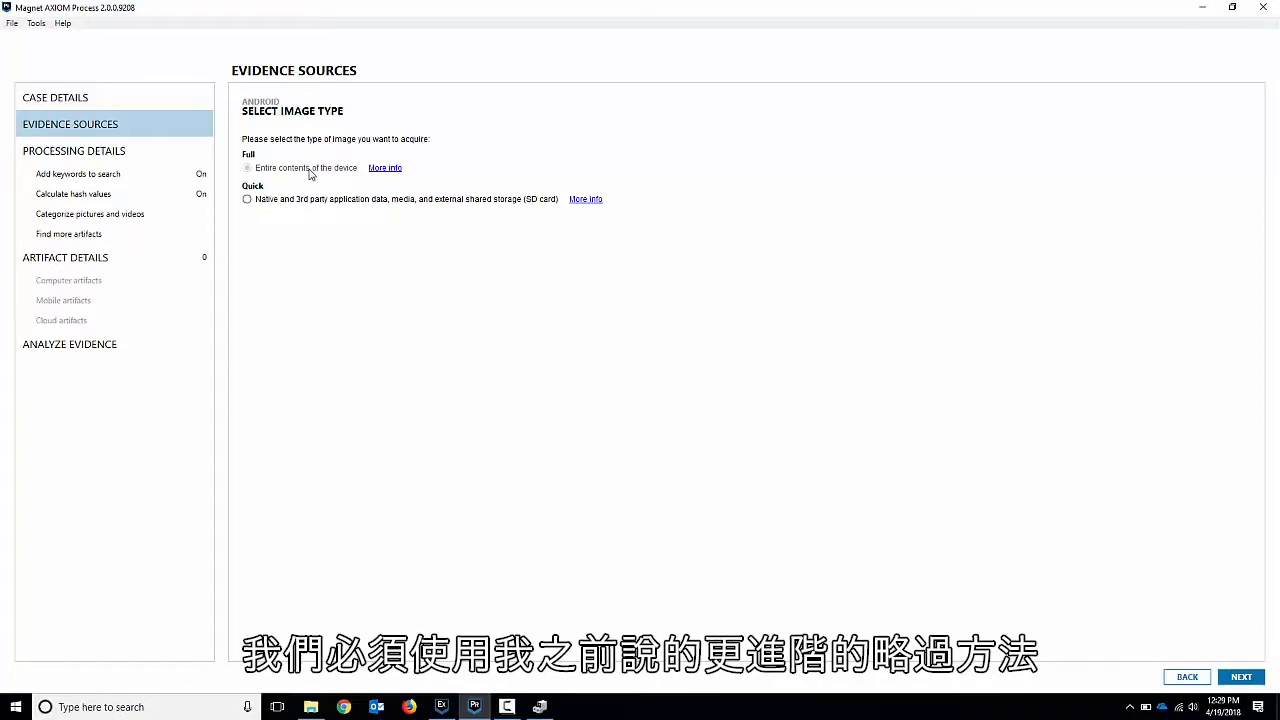
mouse_move(276, 186)
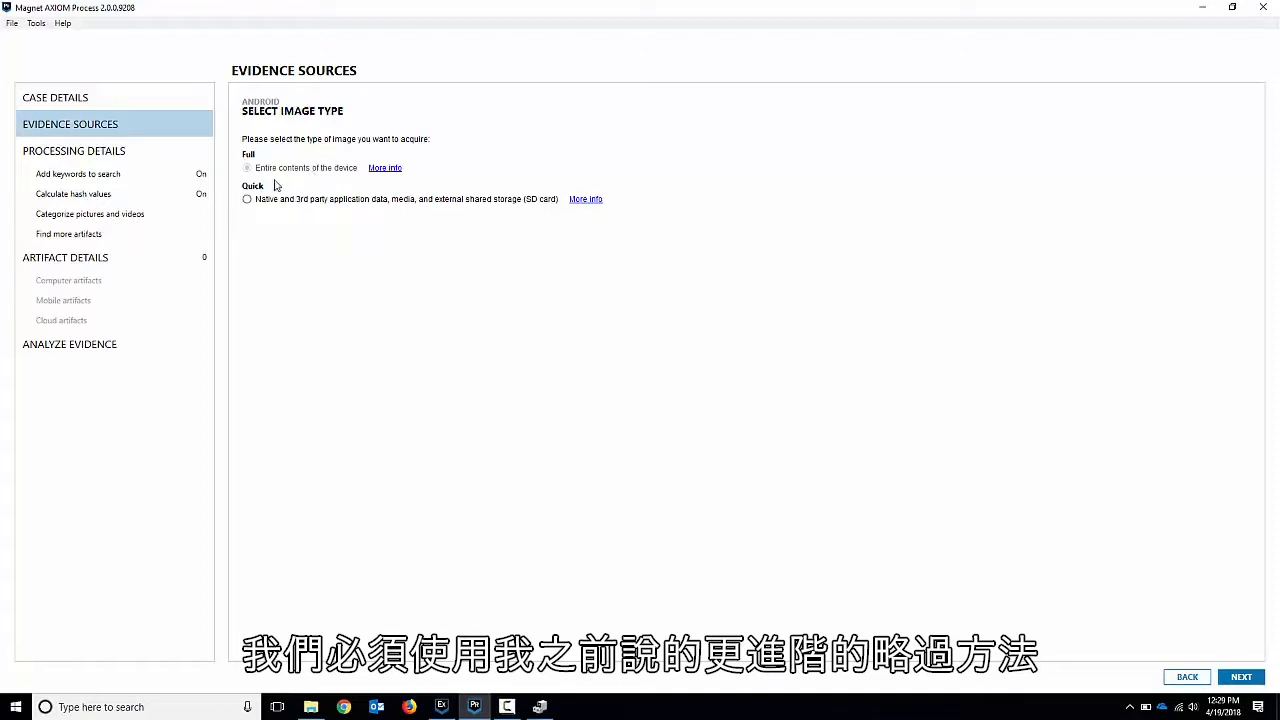
Select the Quick image type covering app data, media and SD card
click(247, 199)
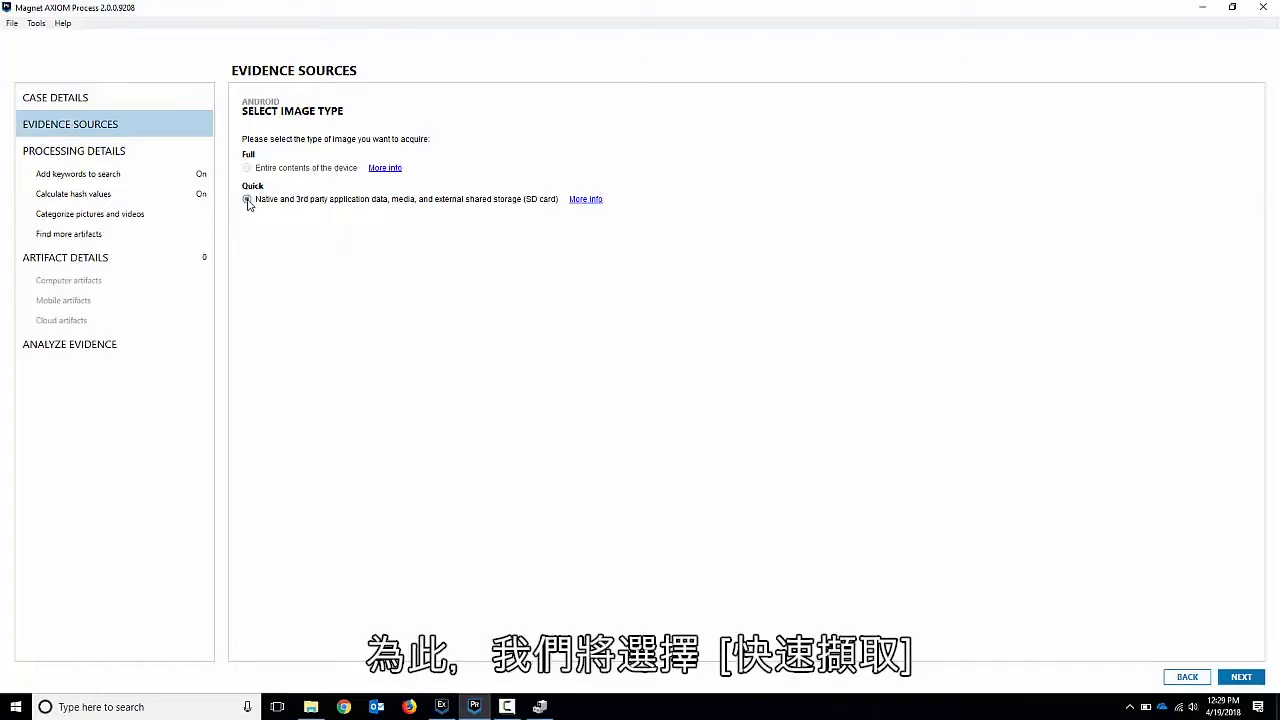
click(247, 199)
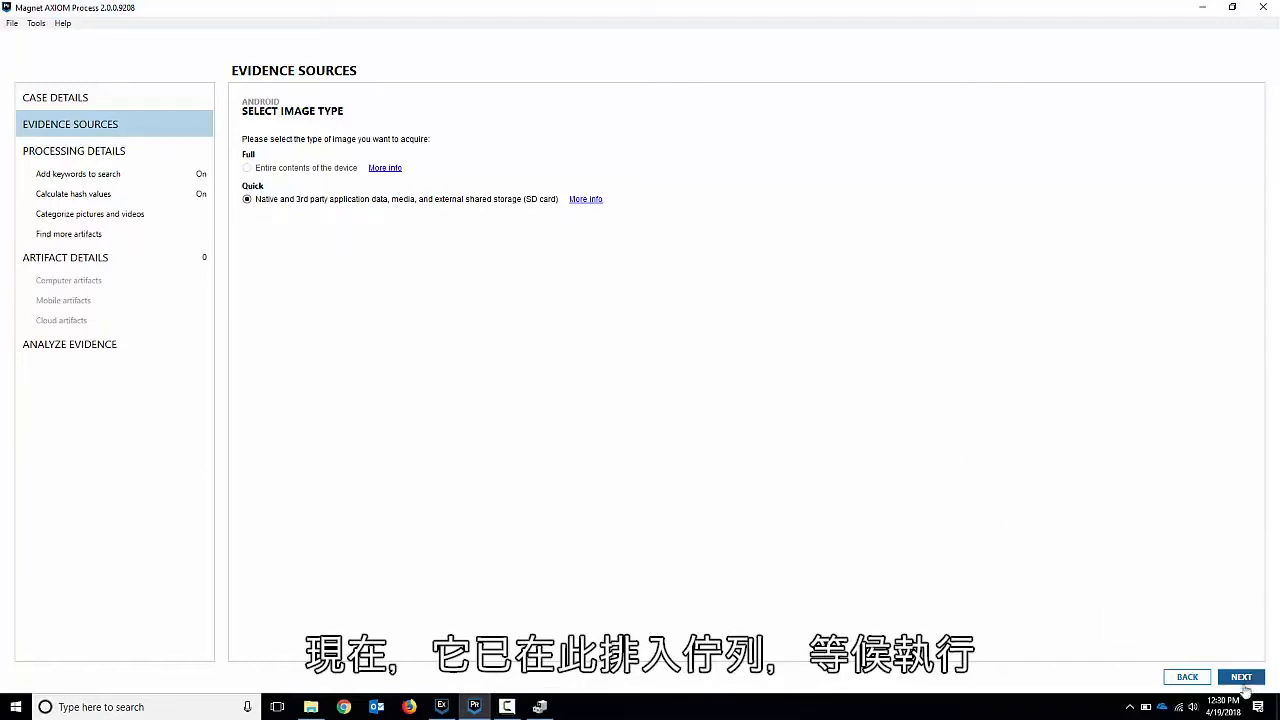
Queue the Nexus 6 quick image, then choose Mobile, Android and Load Evidence
click(1241, 677)
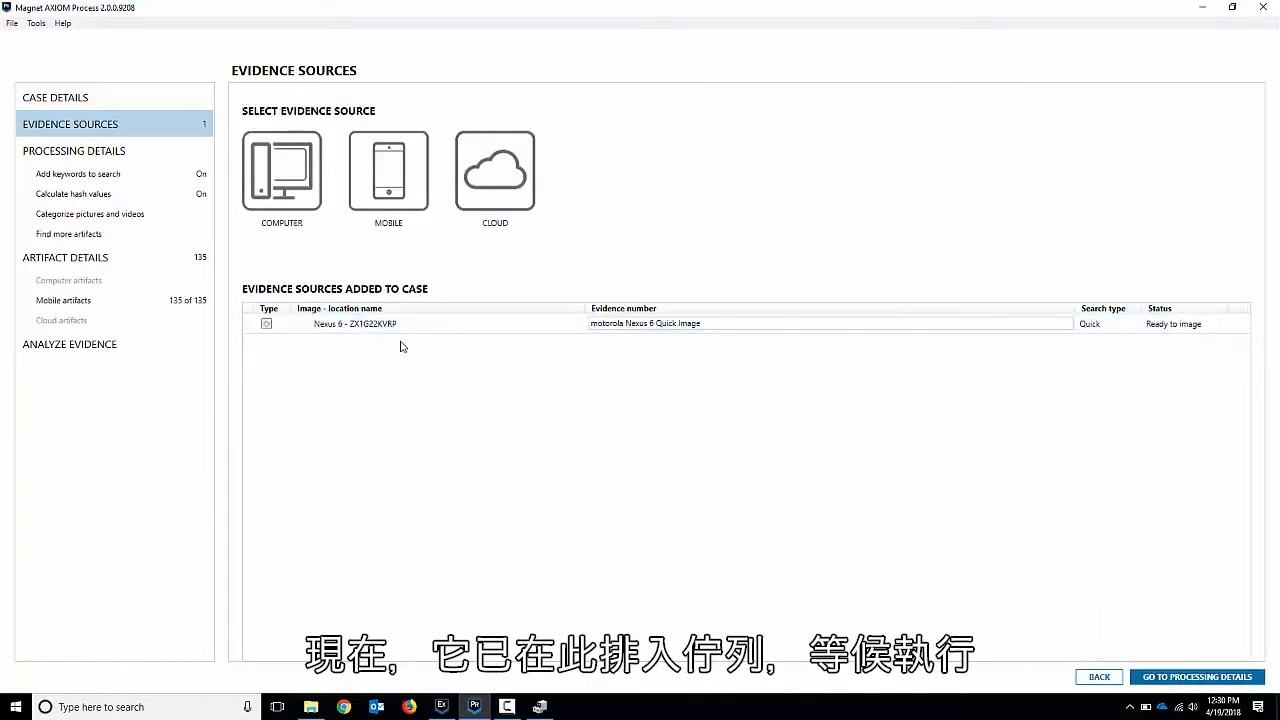
mouse_move(698, 375)
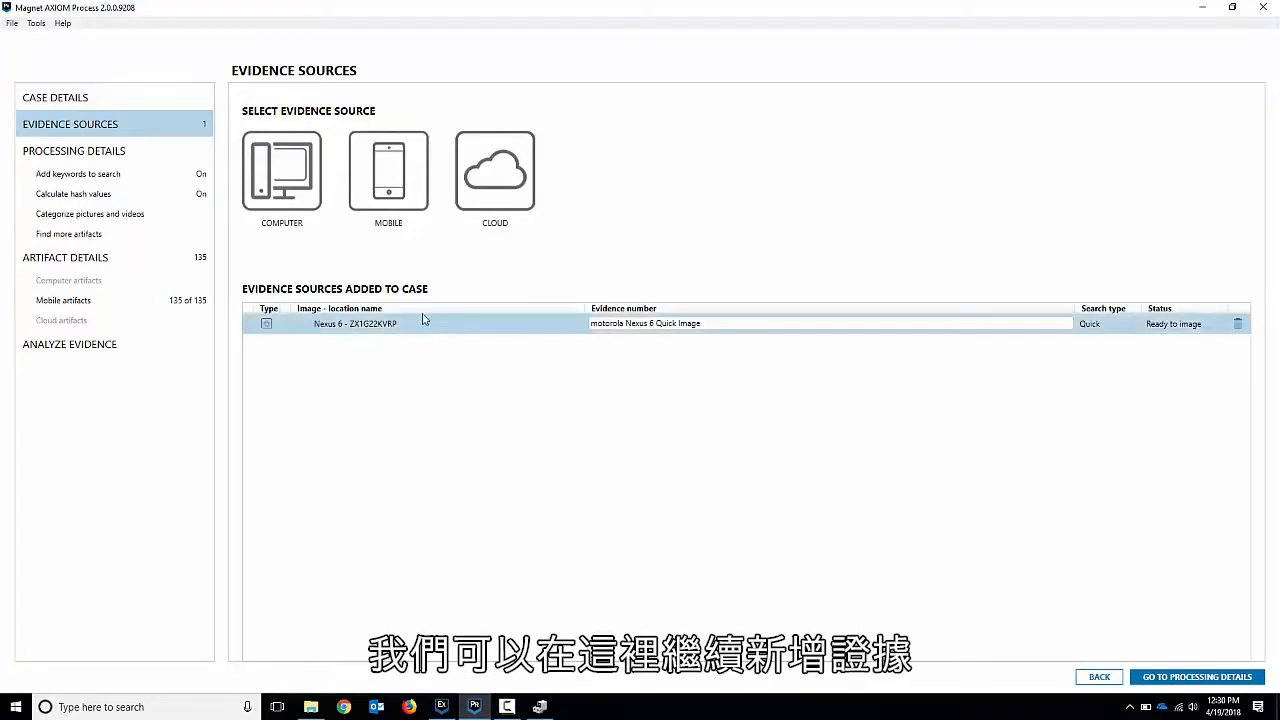
click(388, 170)
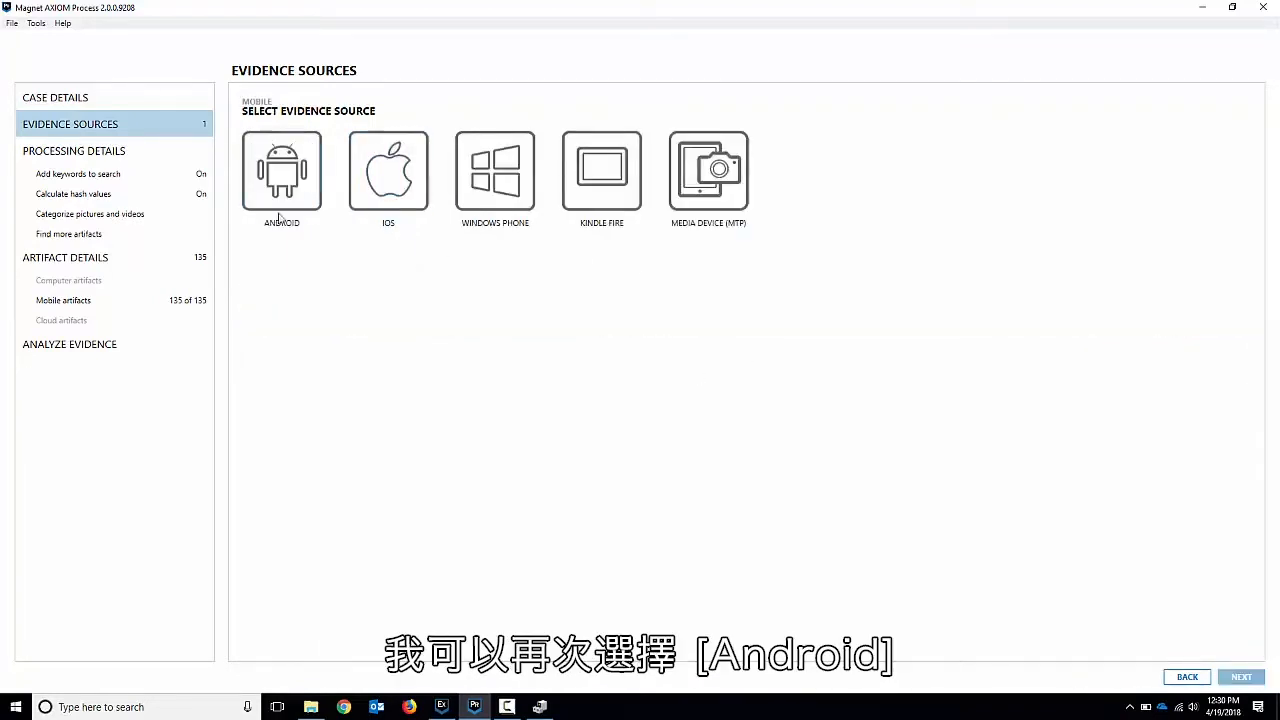
click(281, 171)
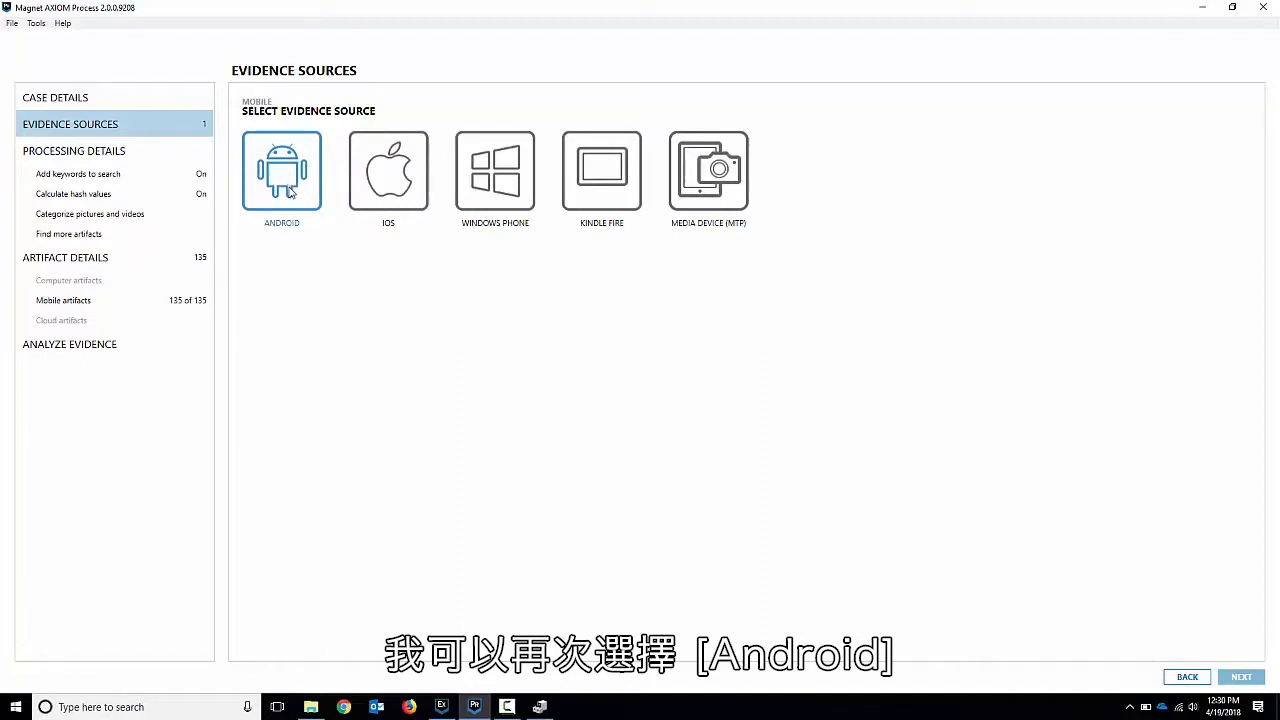
click(281, 170)
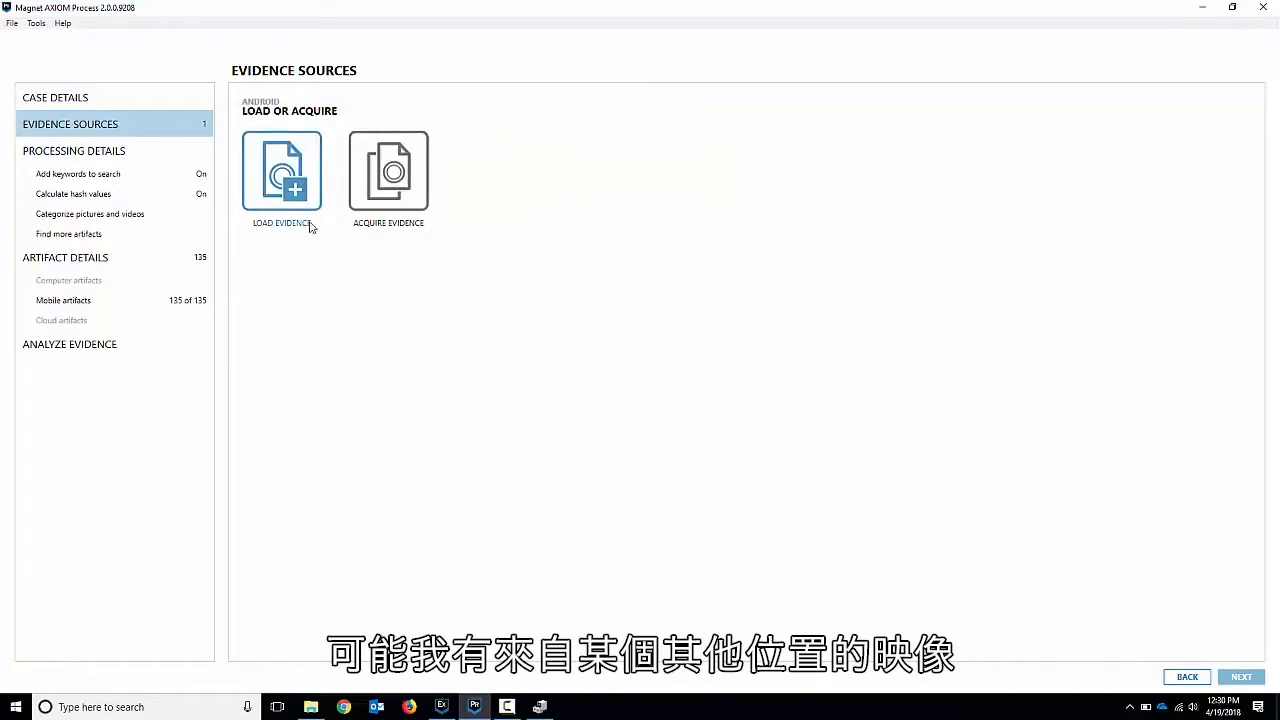
click(281, 171)
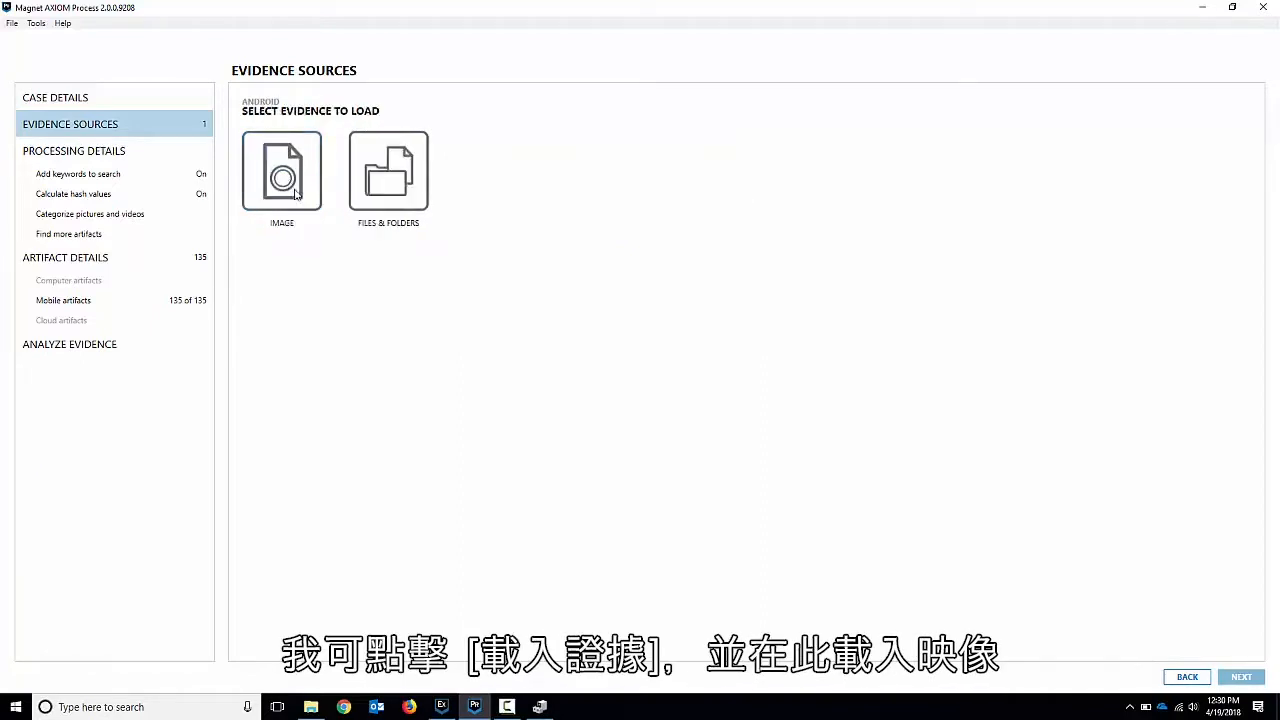
Load image.raw from D:\Evidence Images\Android Image - SIII - Full as an image source
click(281, 172)
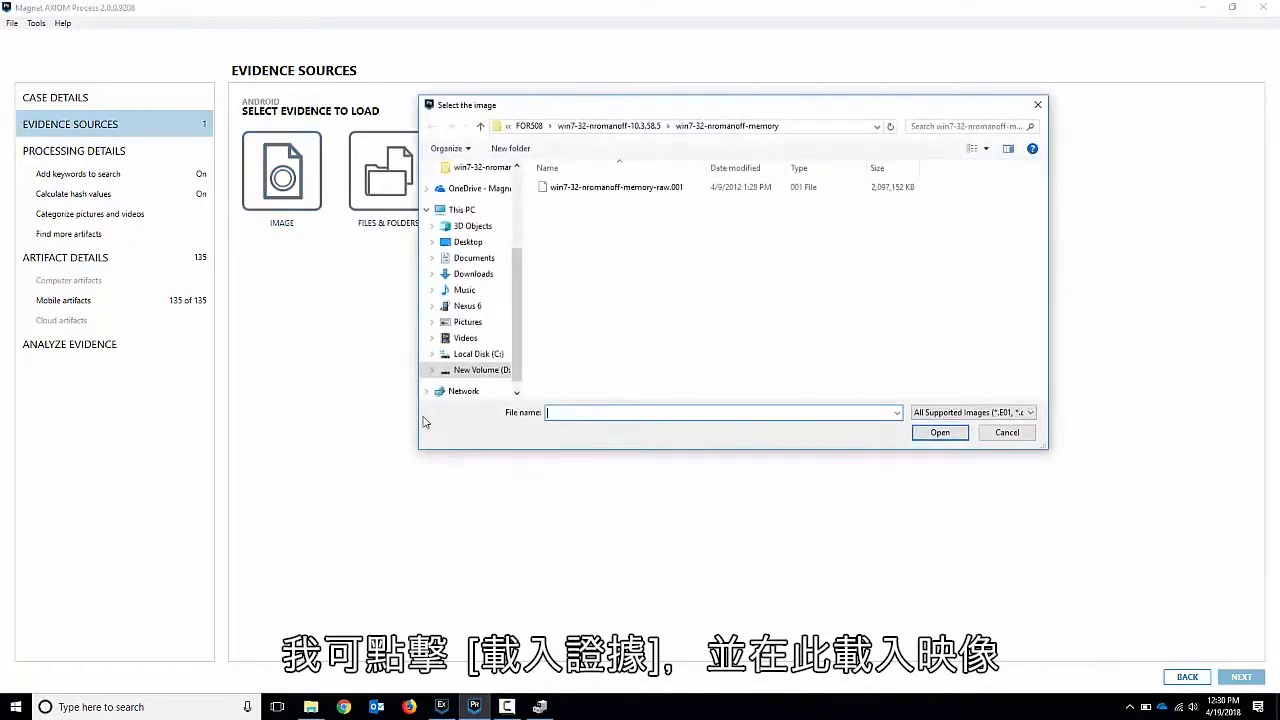
click(527, 126)
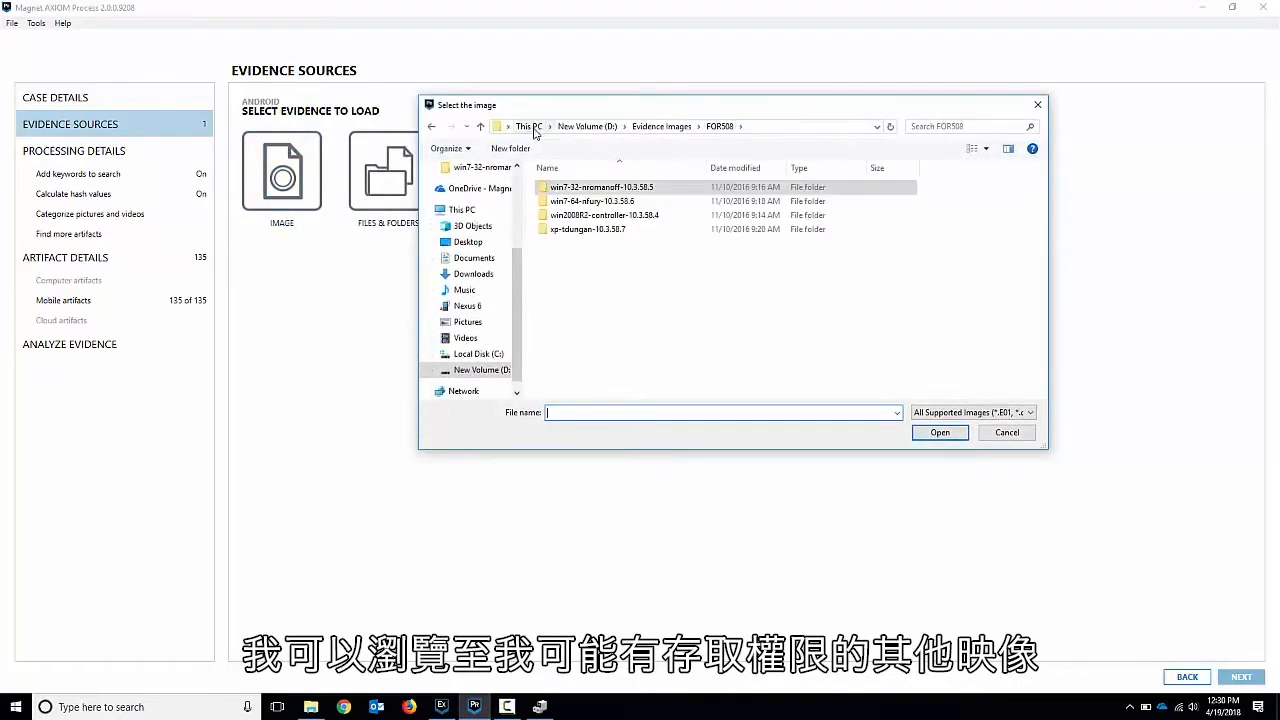
click(661, 126)
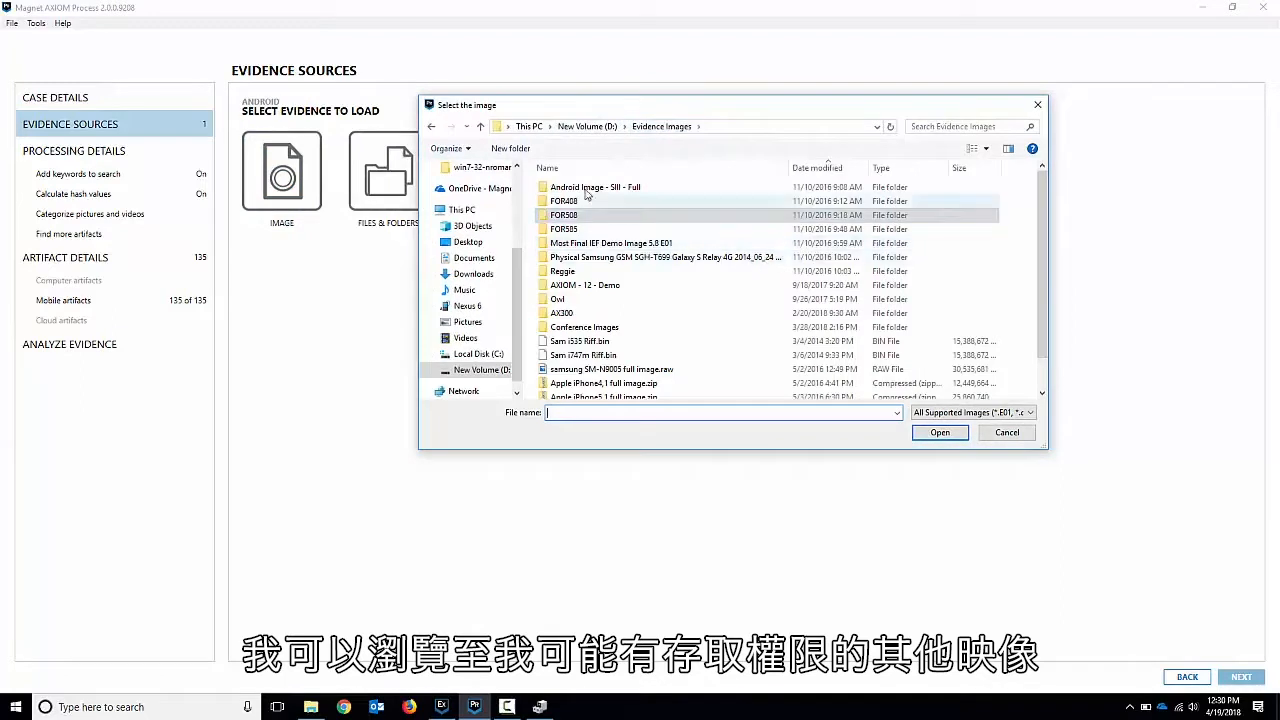
click(595, 187)
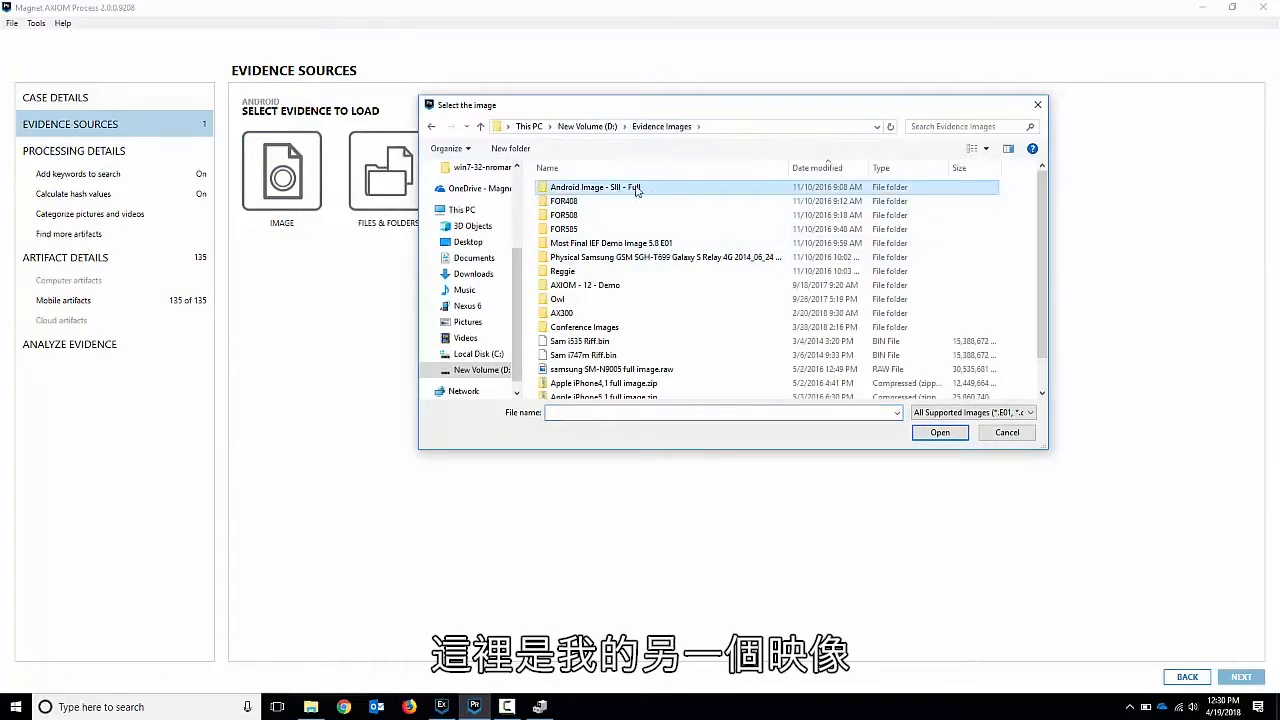
double_click(595, 187)
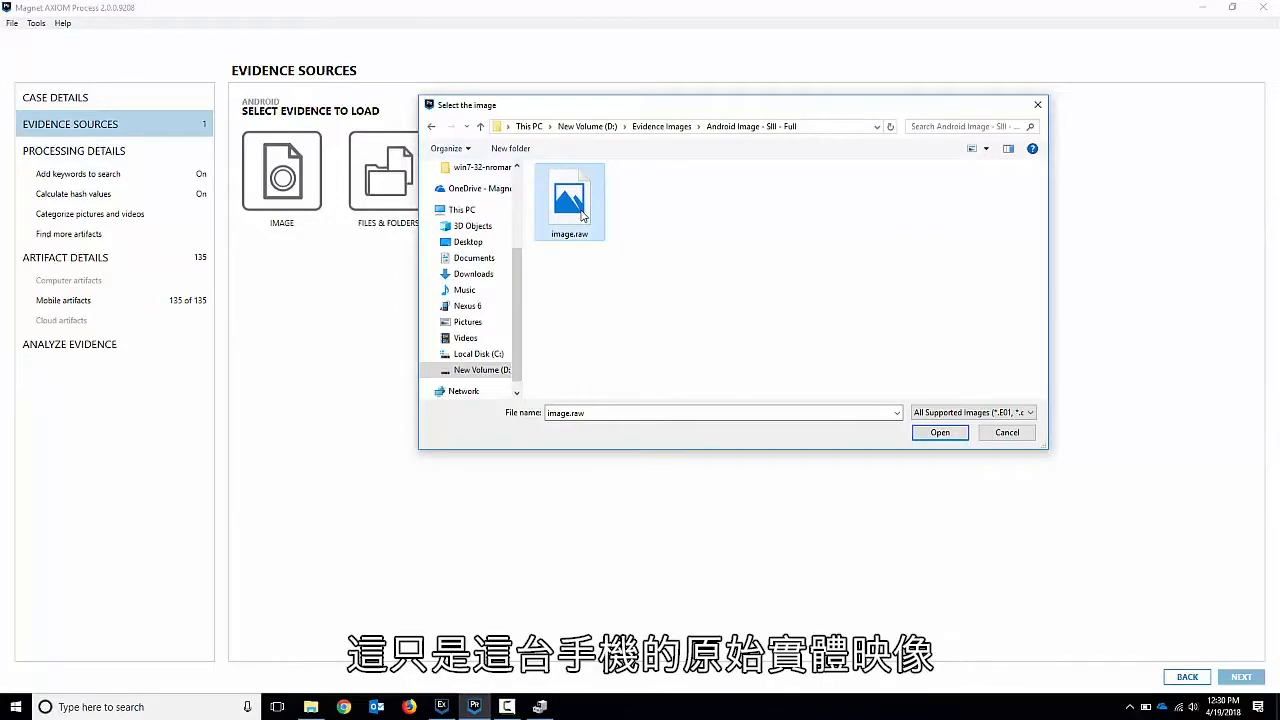
mouse_move(941, 450)
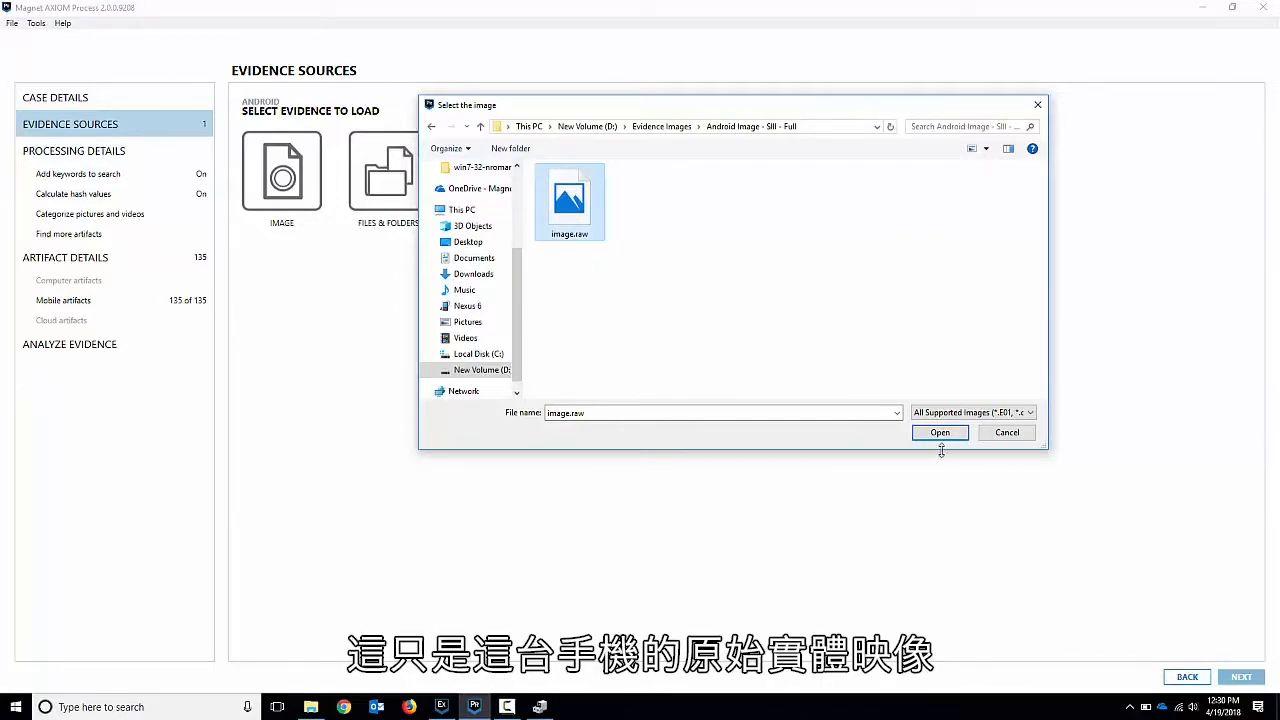
click(939, 432)
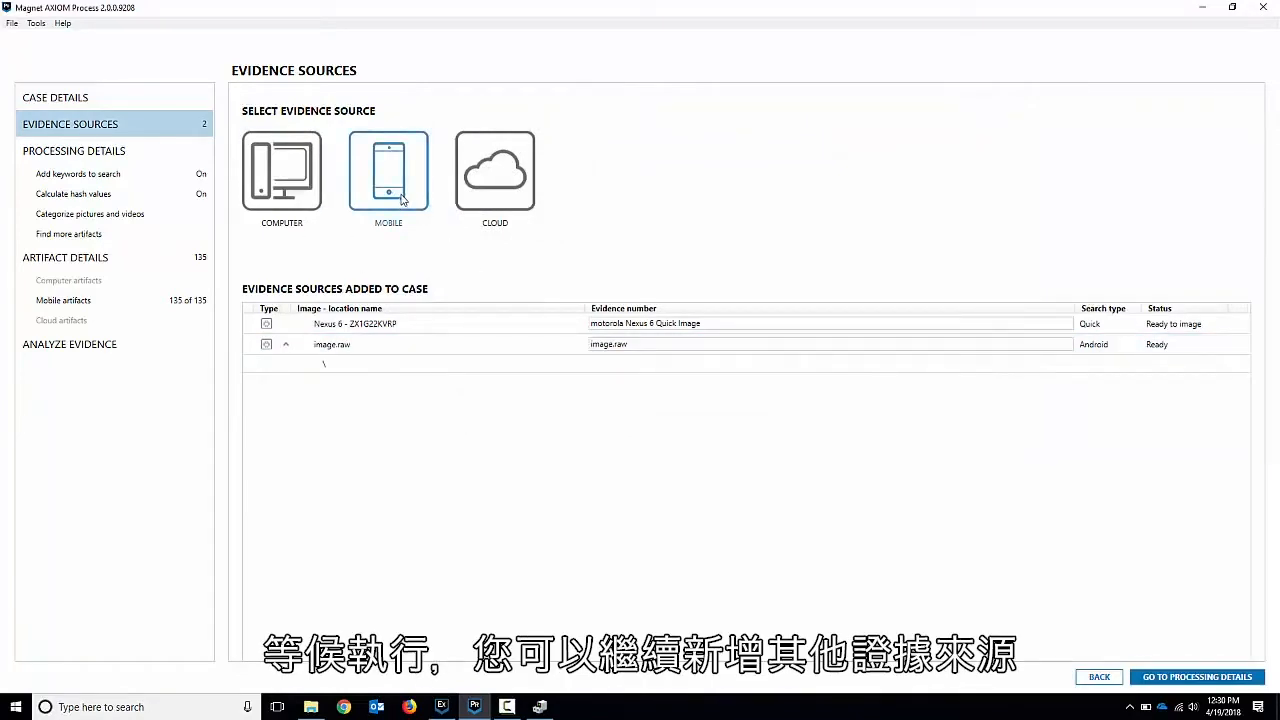
mouse_move(423, 400)
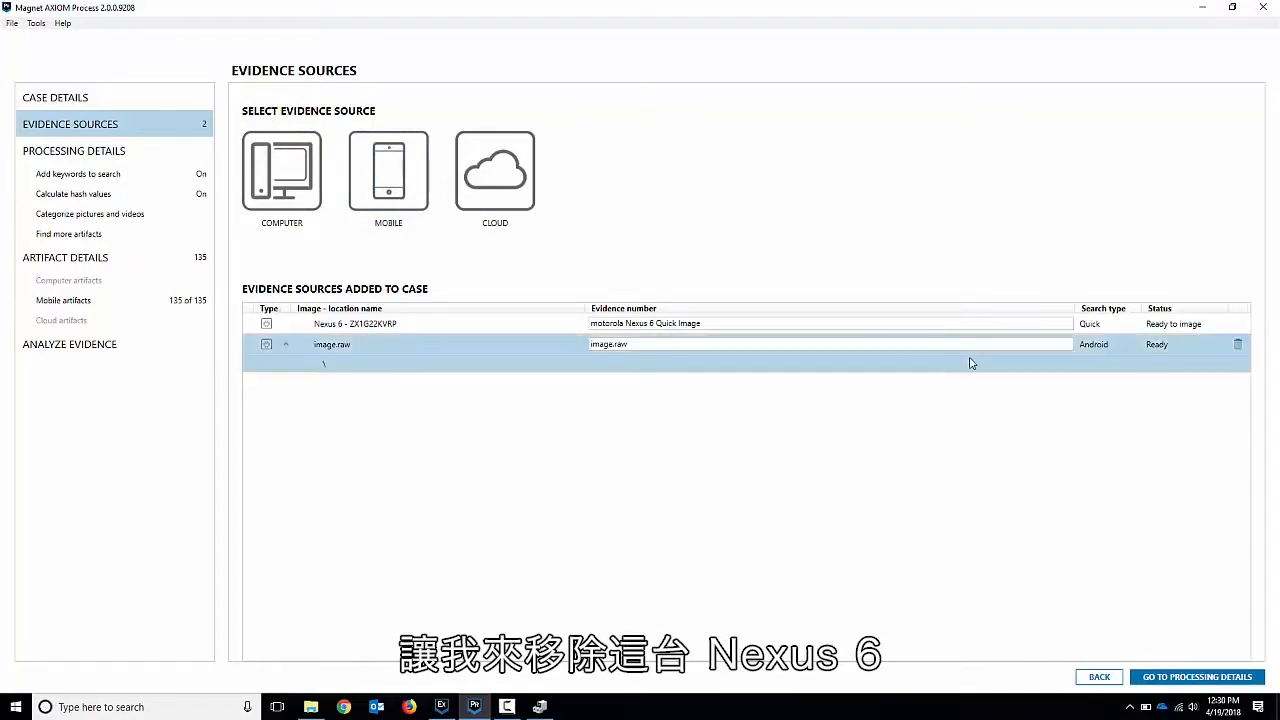
Delete the Nexus 6 quick image row from Evidence Sources Added to Case
click(1238, 323)
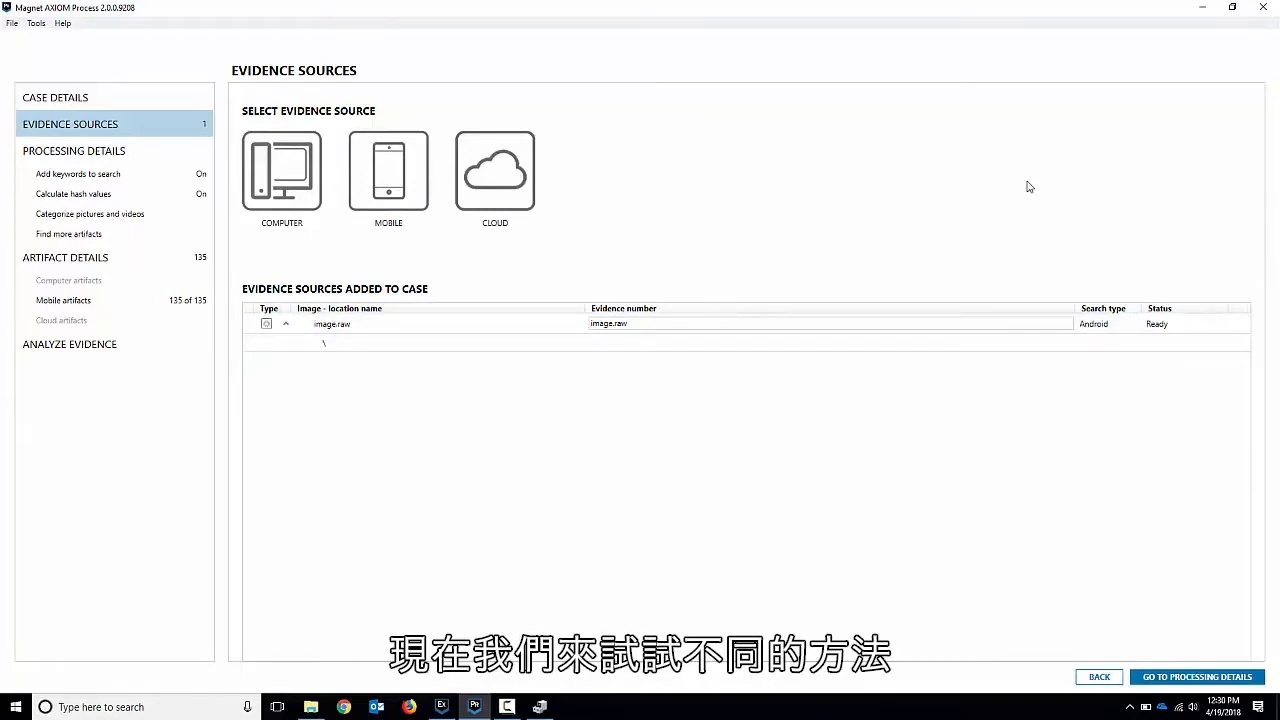
Choose Mobile, Android, Acquire Evidence, lock bypass and LG to reach bypass methods
click(388, 170)
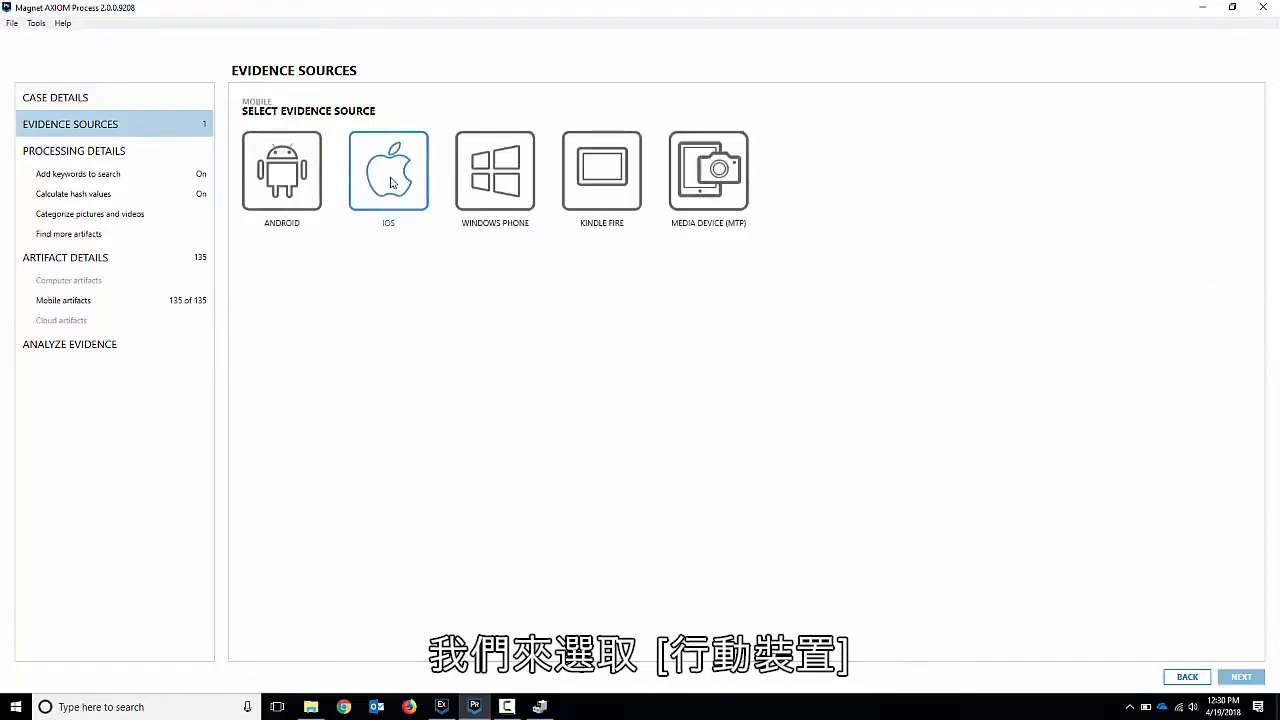
click(281, 170)
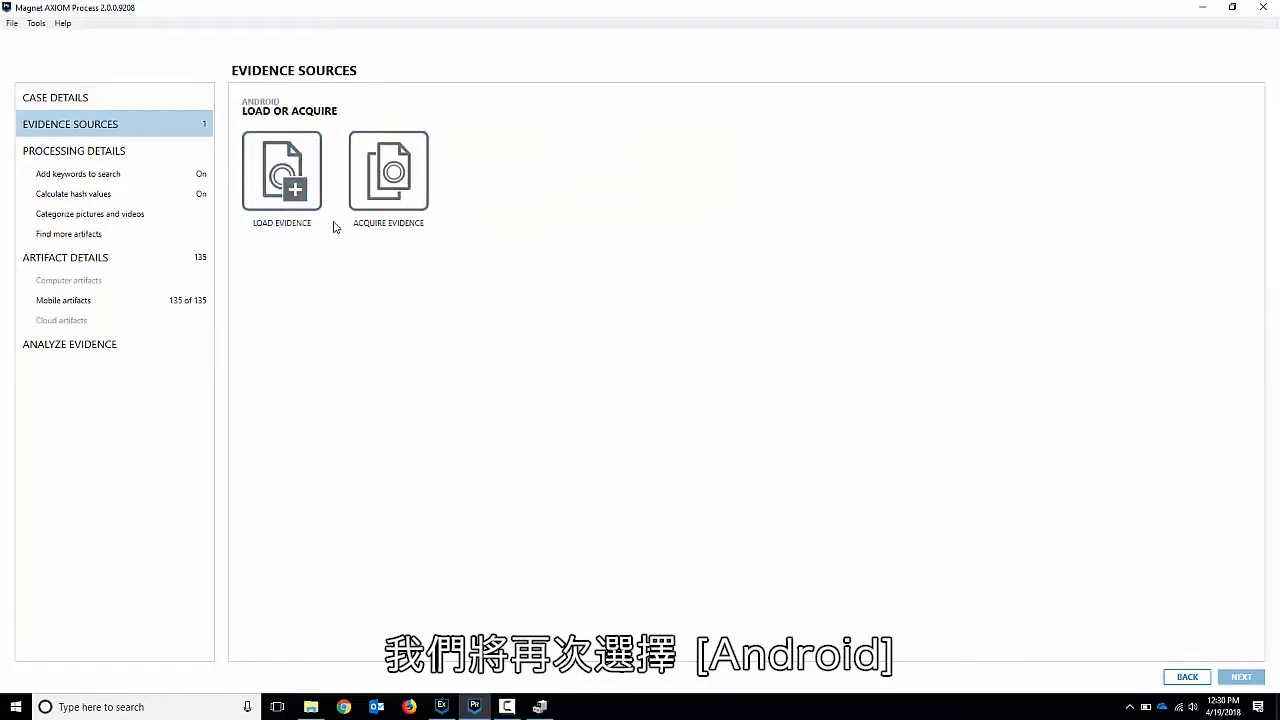
click(388, 170)
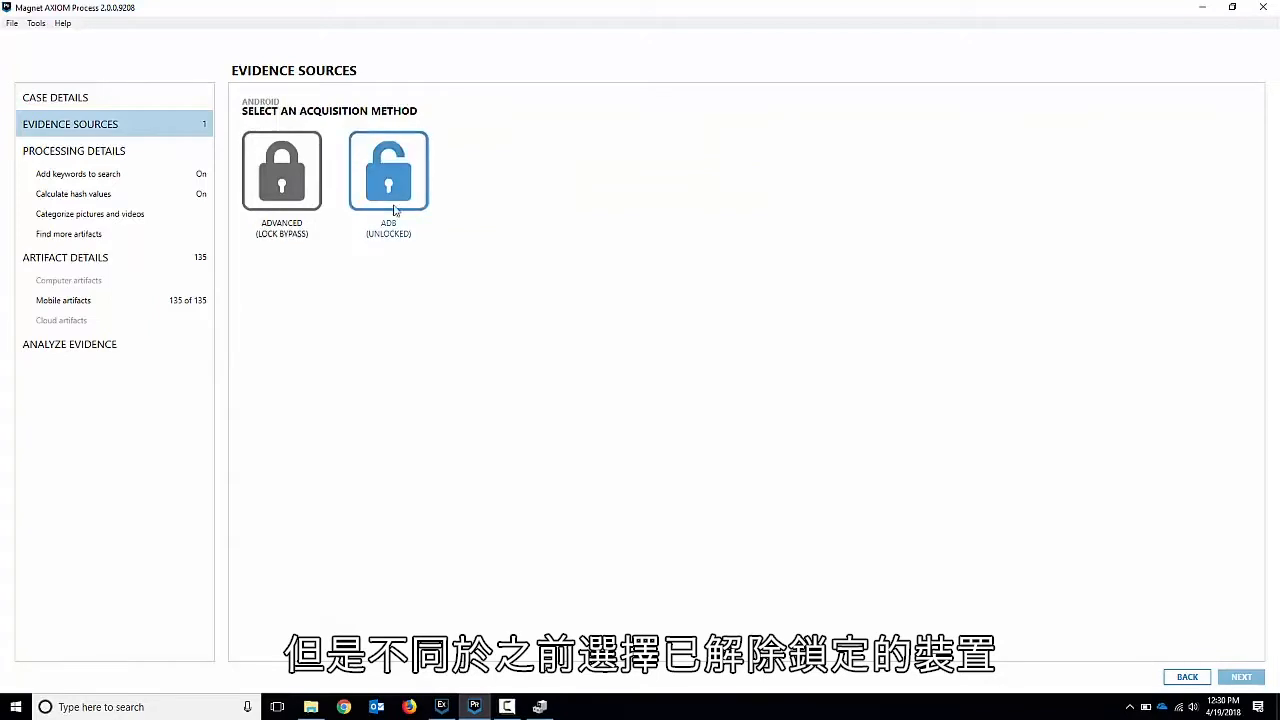
click(281, 170)
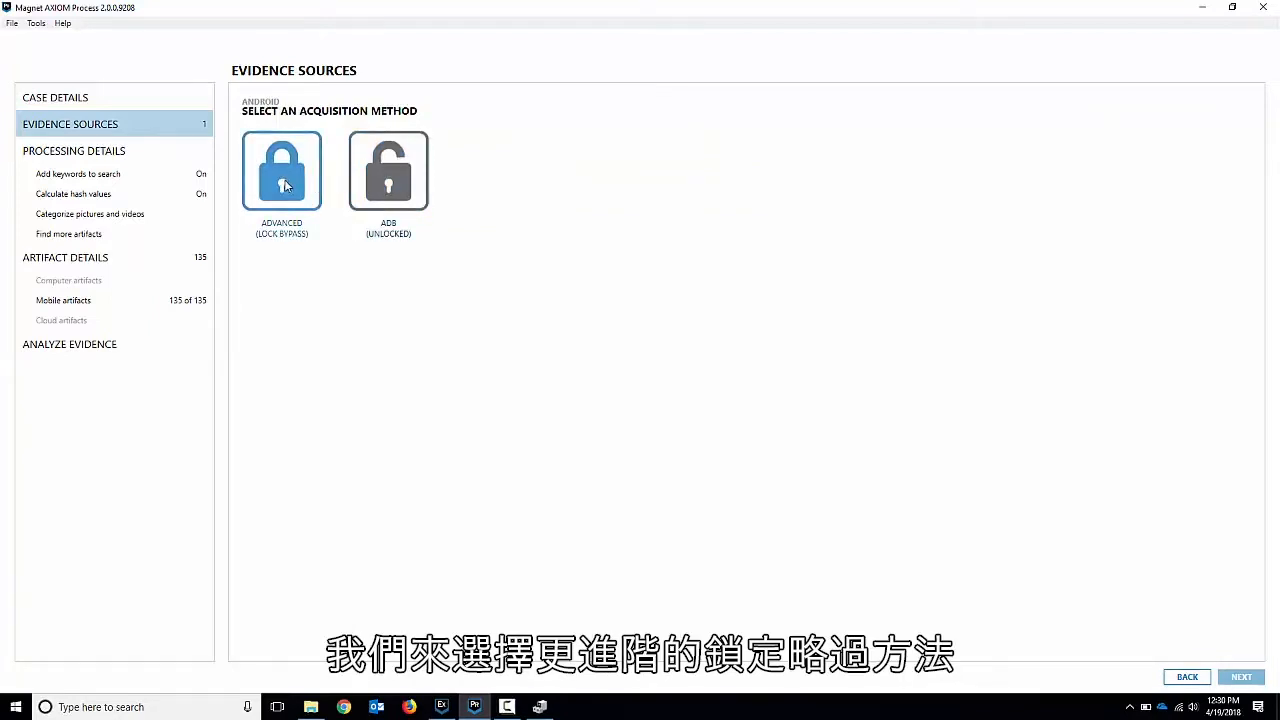
click(281, 170)
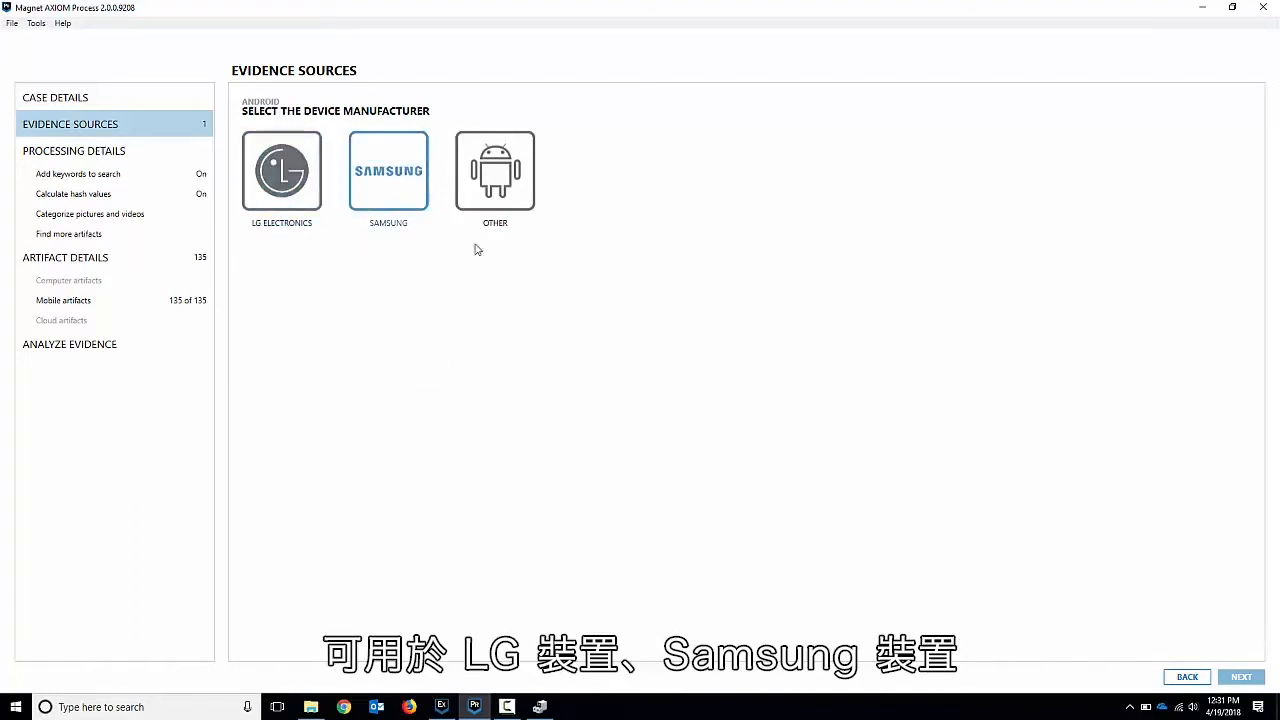
click(281, 170)
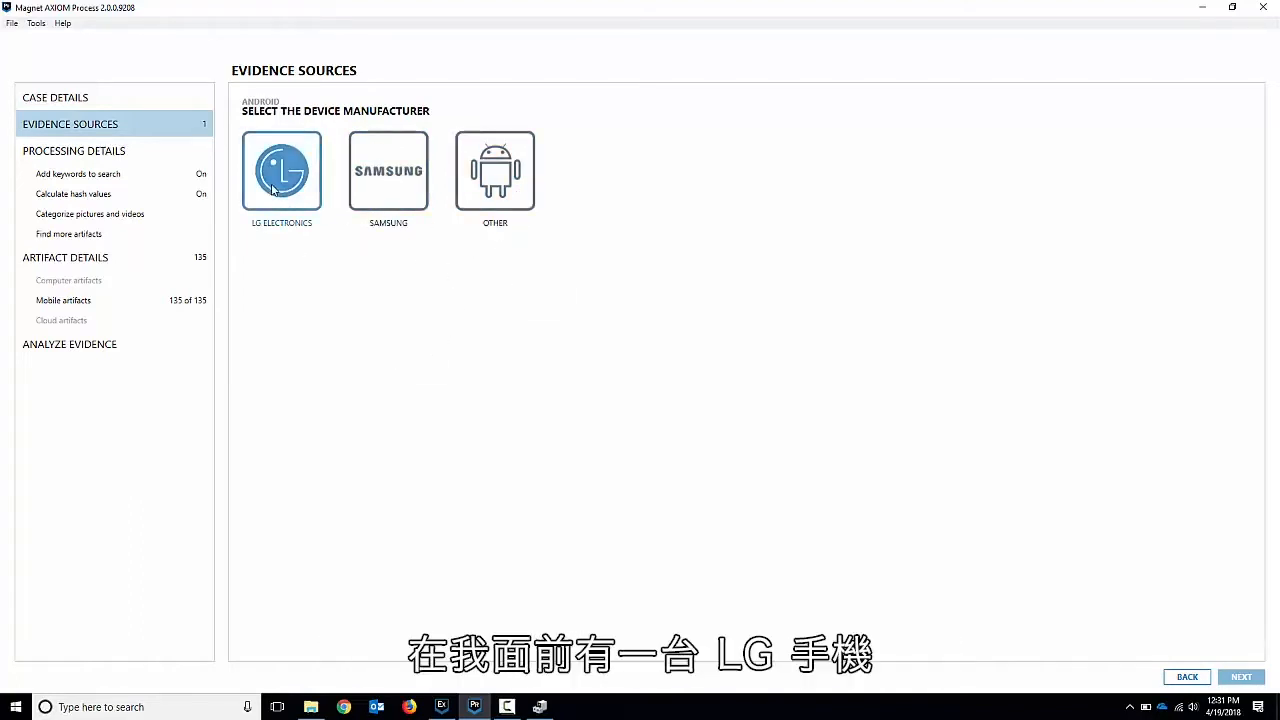
click(281, 171)
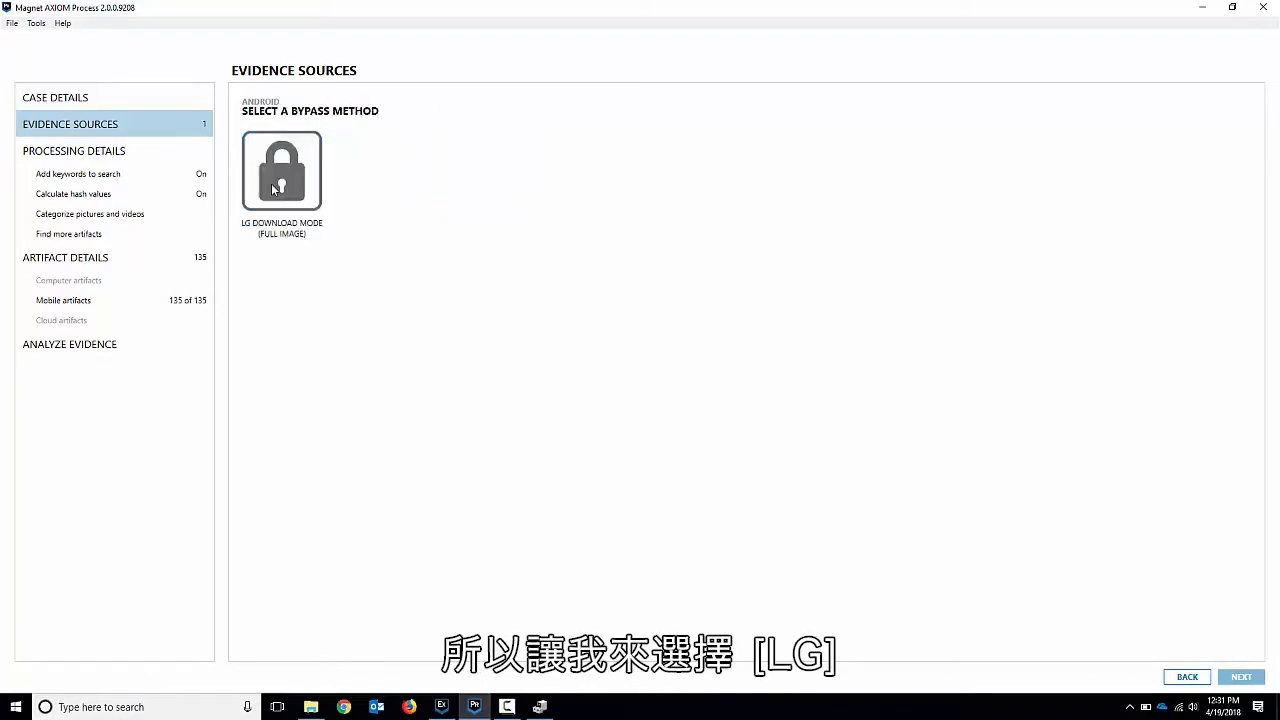
click(281, 170)
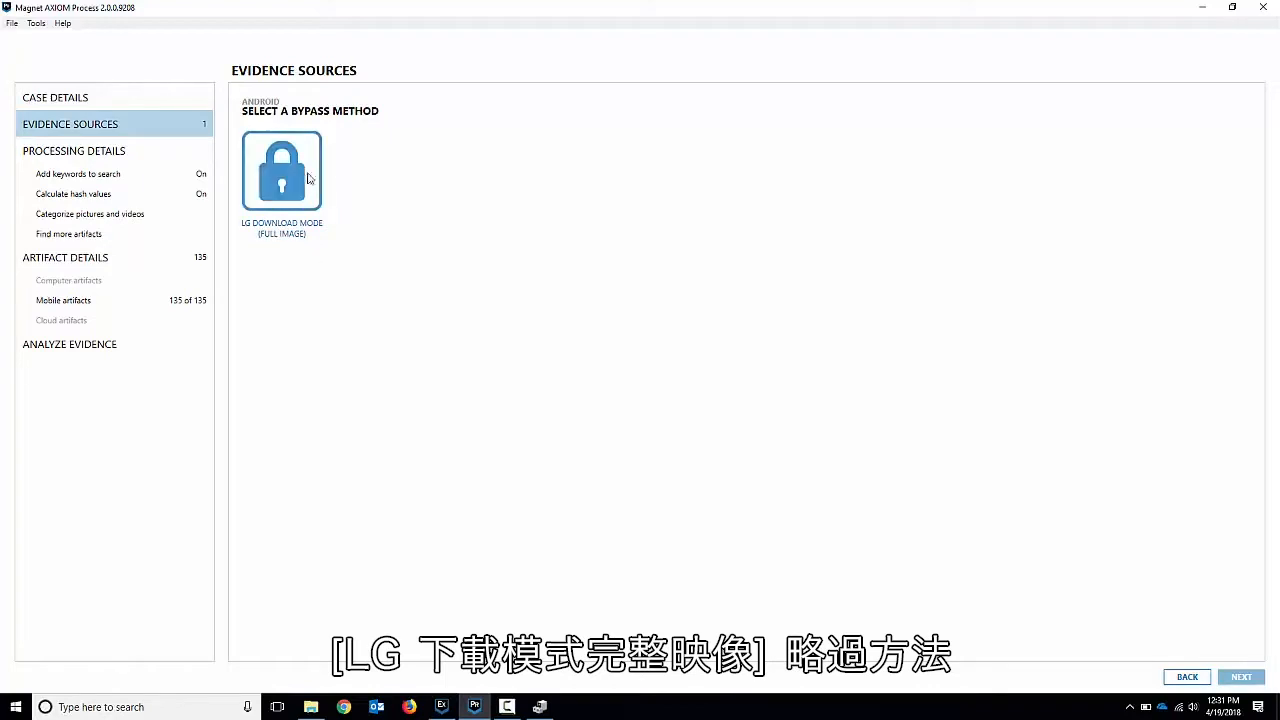
mouse_move(298, 190)
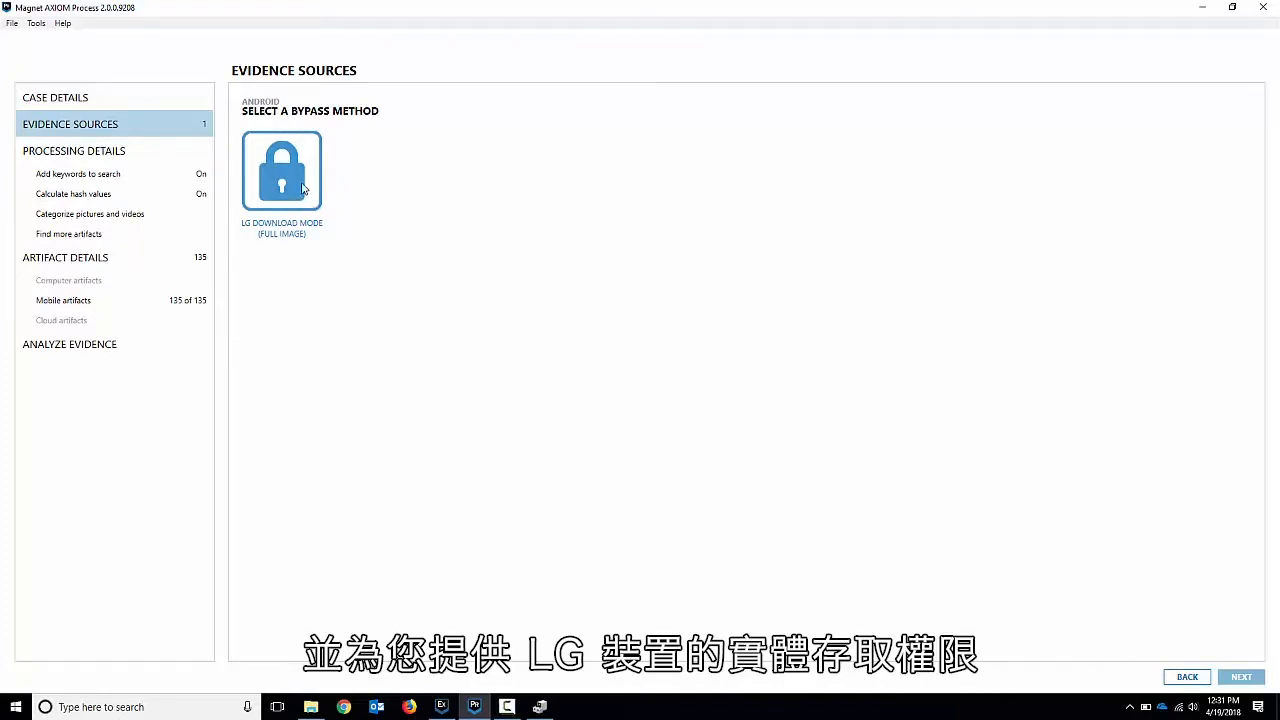
Select the LG Download Mode (Full Image) bypass method
click(281, 170)
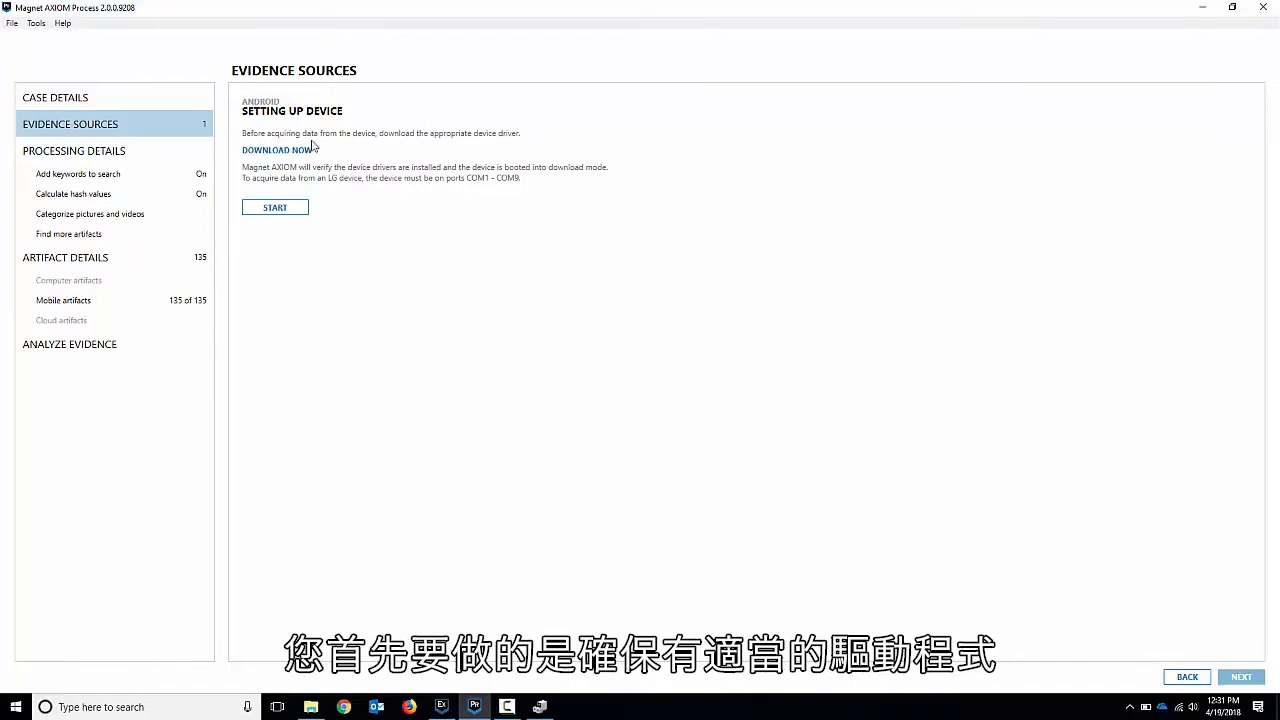
mouse_move(505, 140)
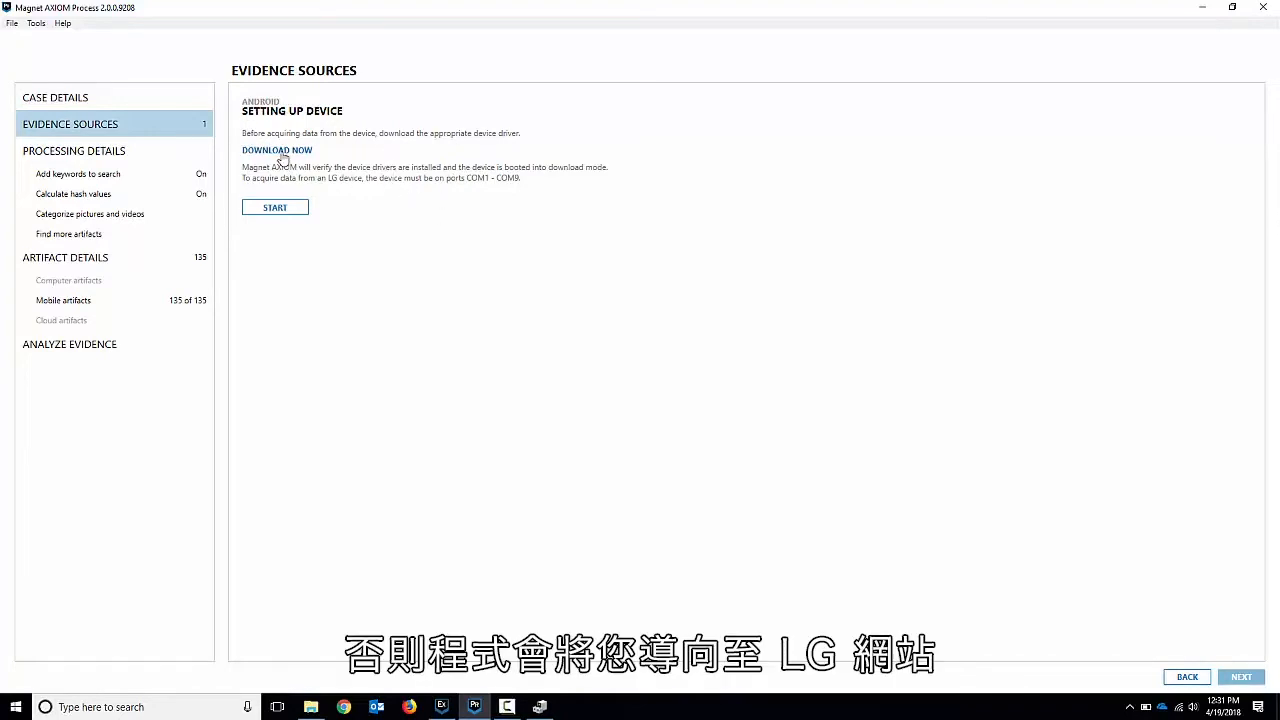
mouse_move(326, 159)
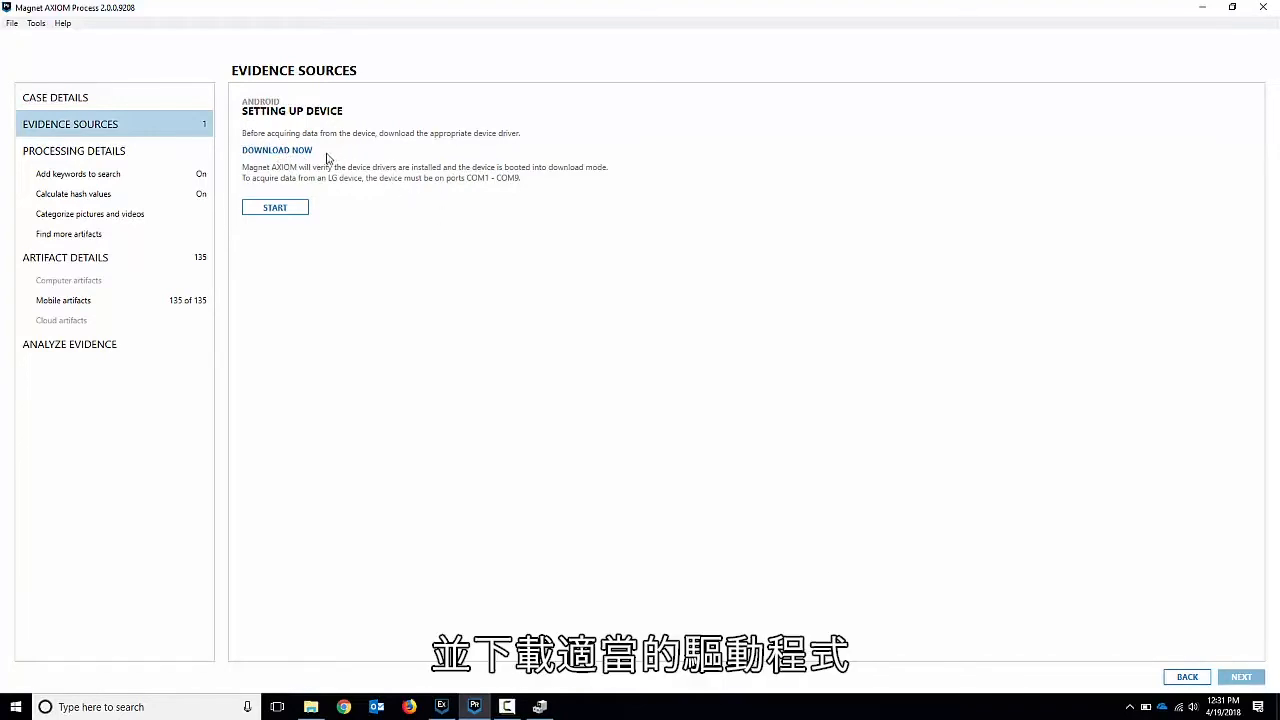
mouse_move(477, 181)
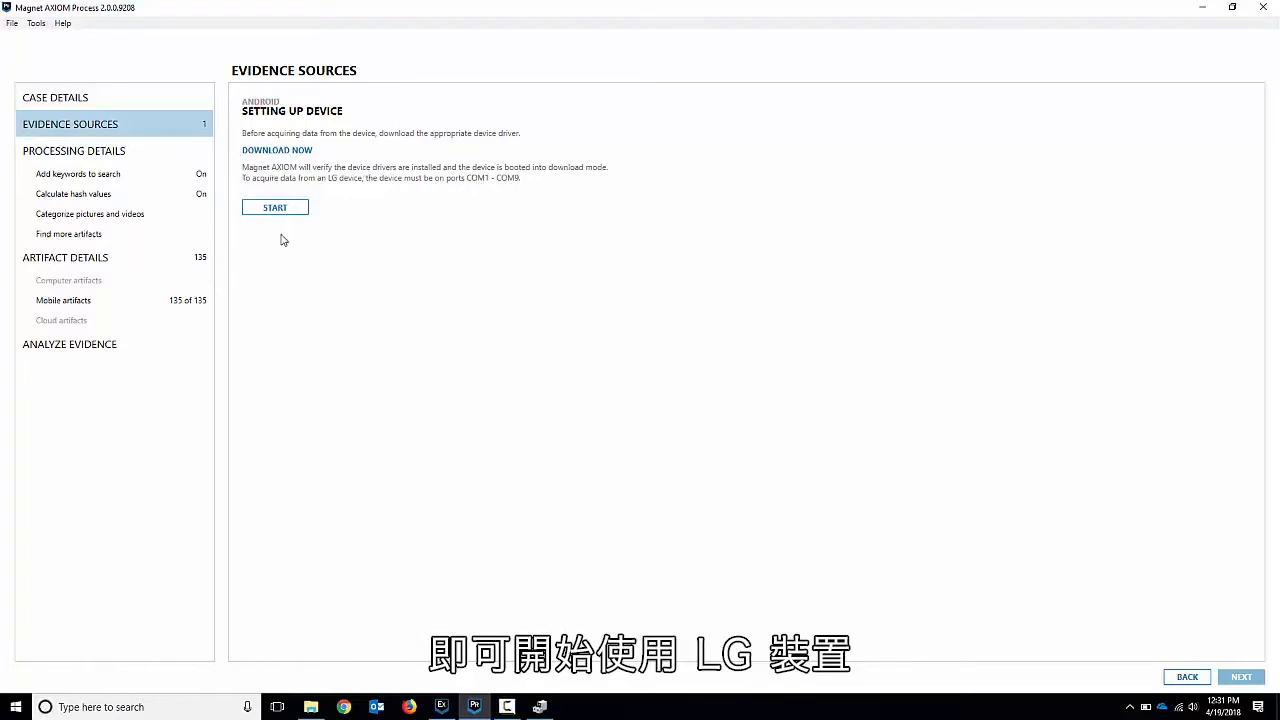
mouse_move(287, 225)
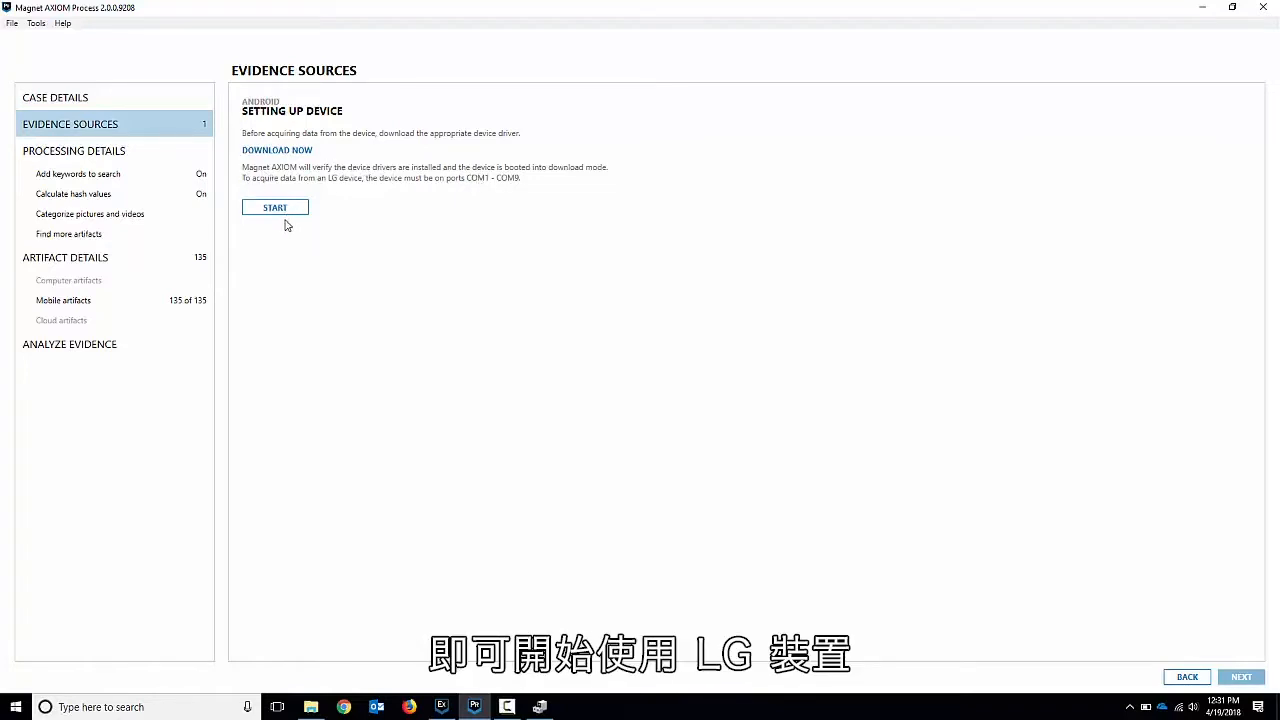
Start device setup and confirm the phone is powered off and in download mode
click(275, 207)
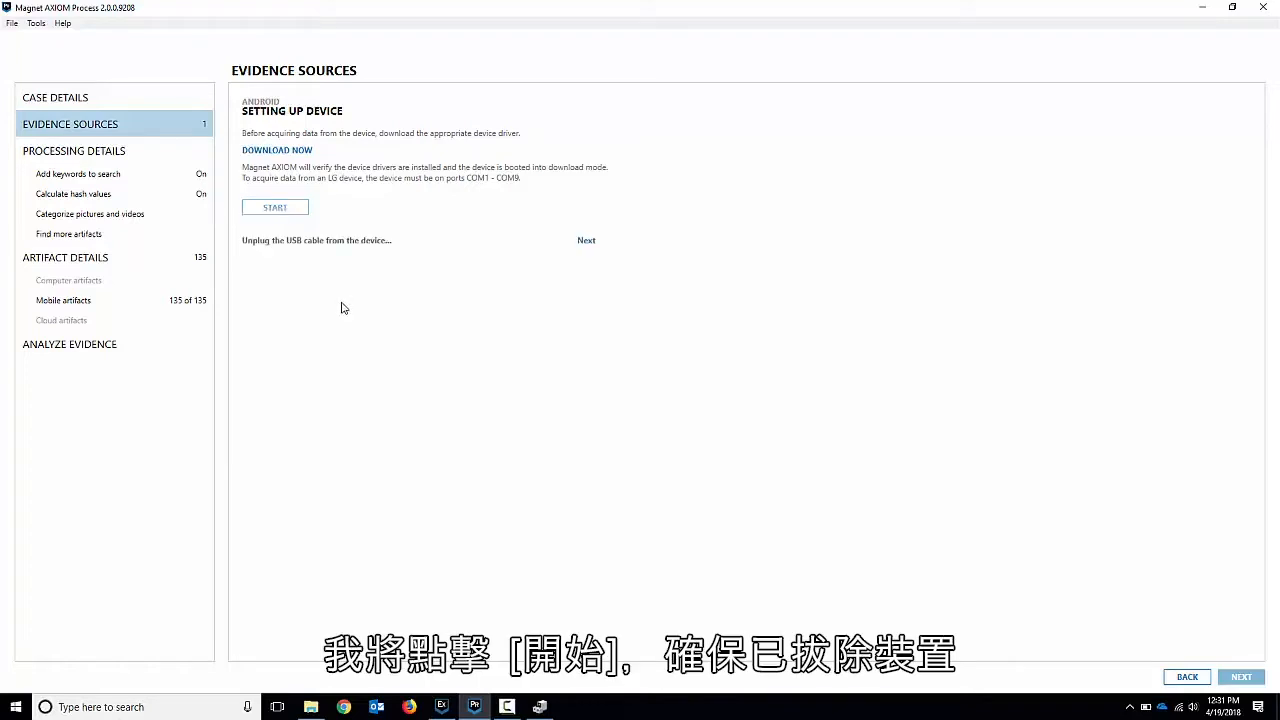
mouse_move(501, 251)
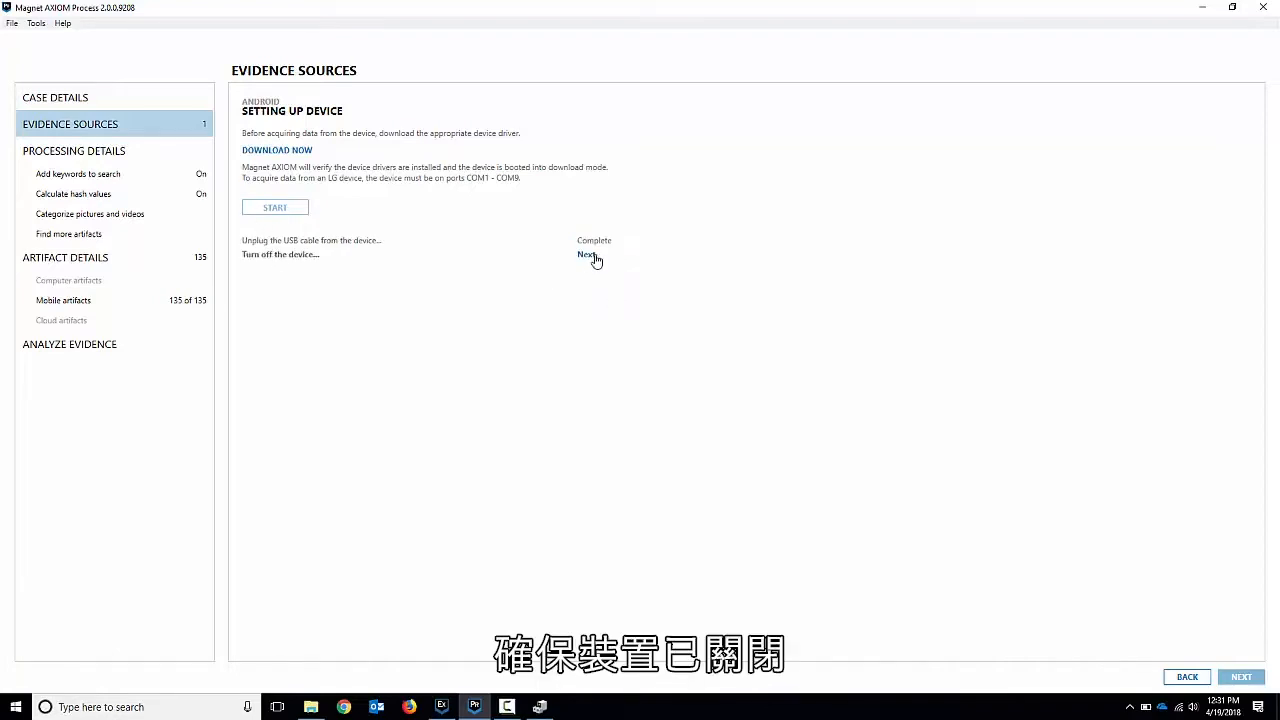
click(587, 254)
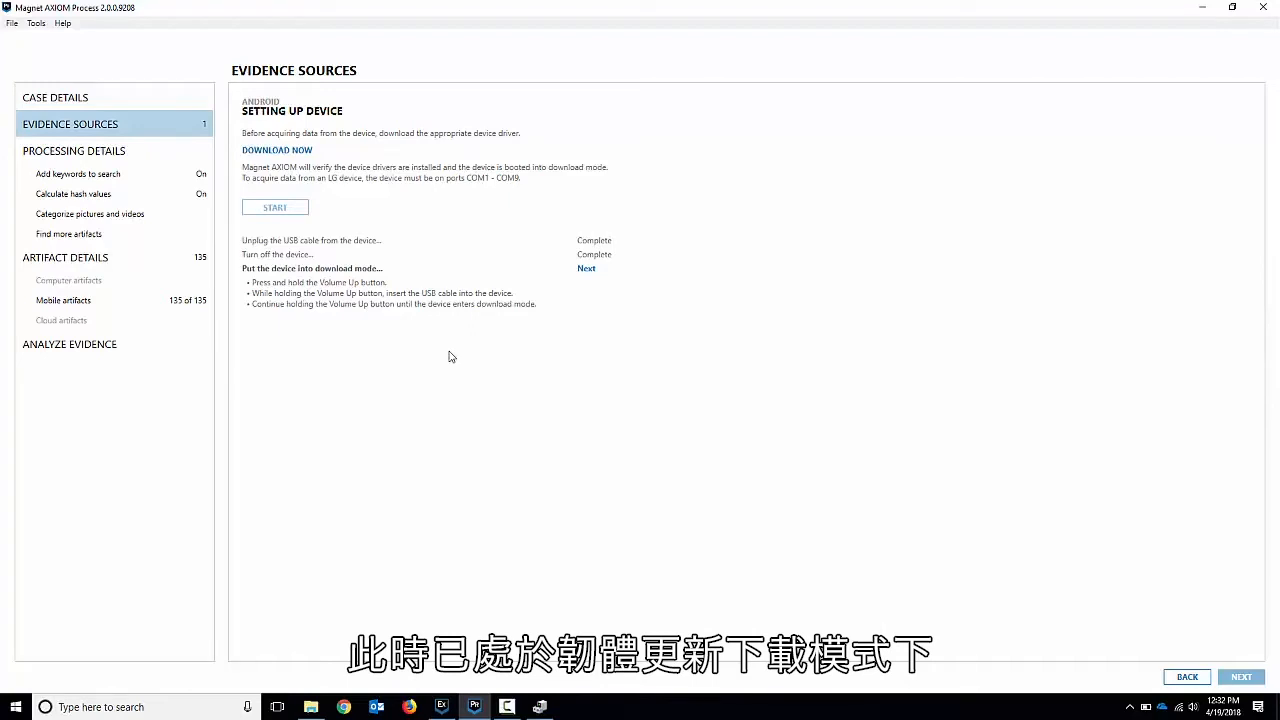
mouse_move(479, 337)
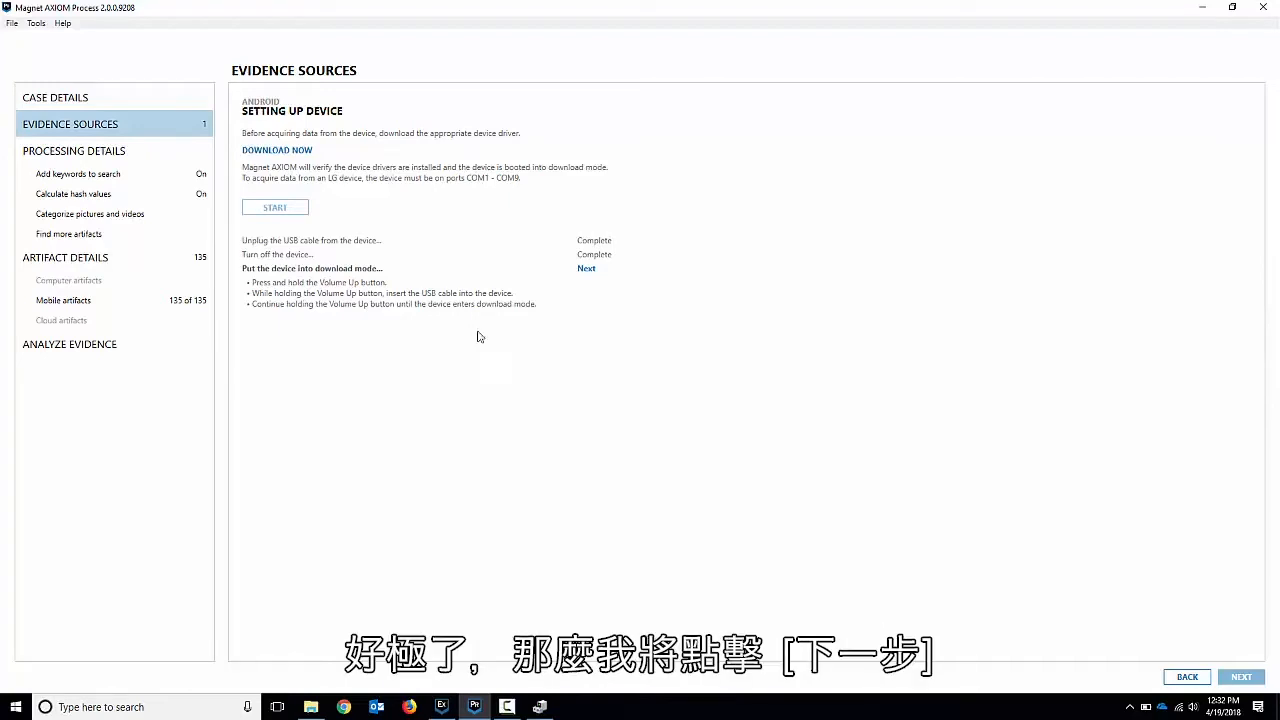
click(586, 268)
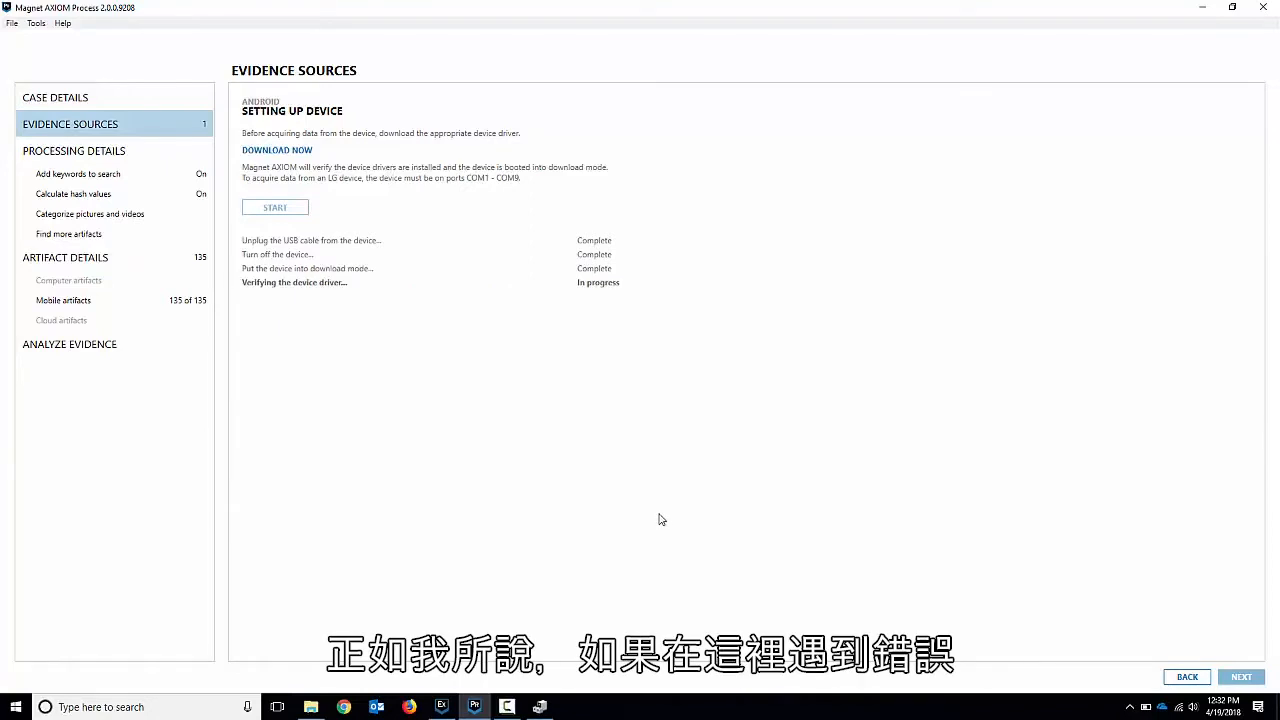
mouse_move(604, 296)
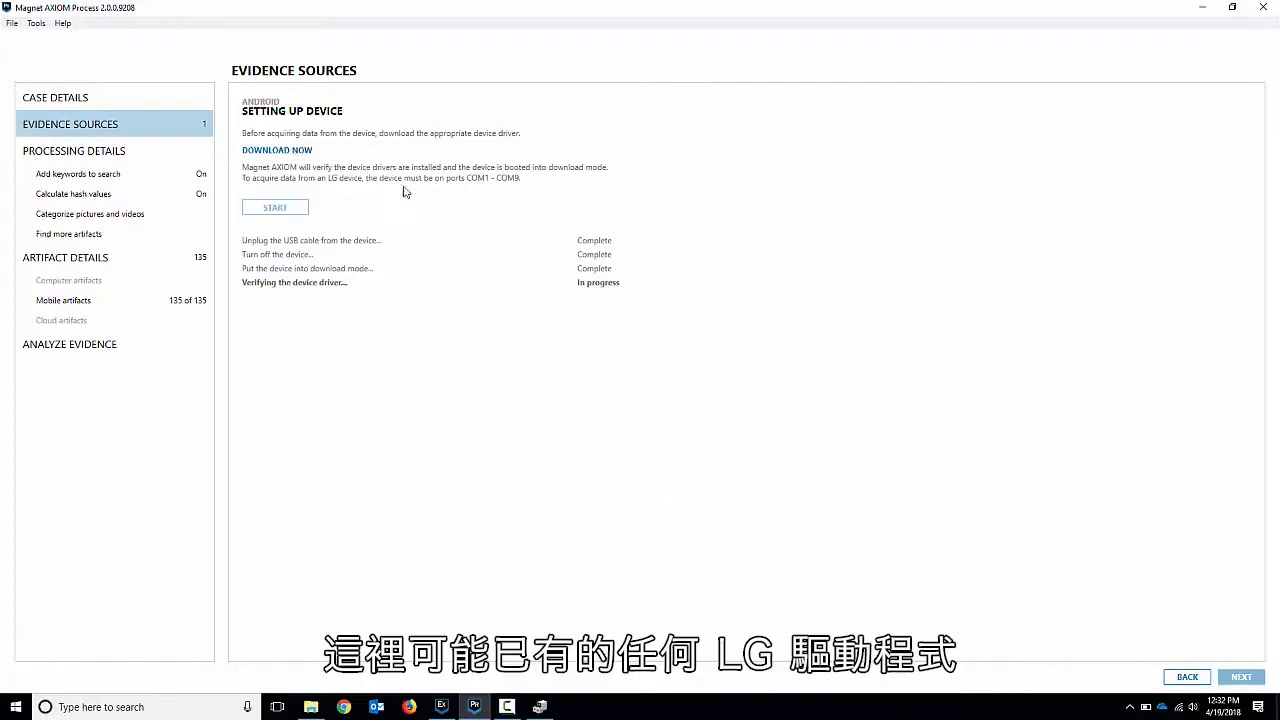
mouse_move(697, 275)
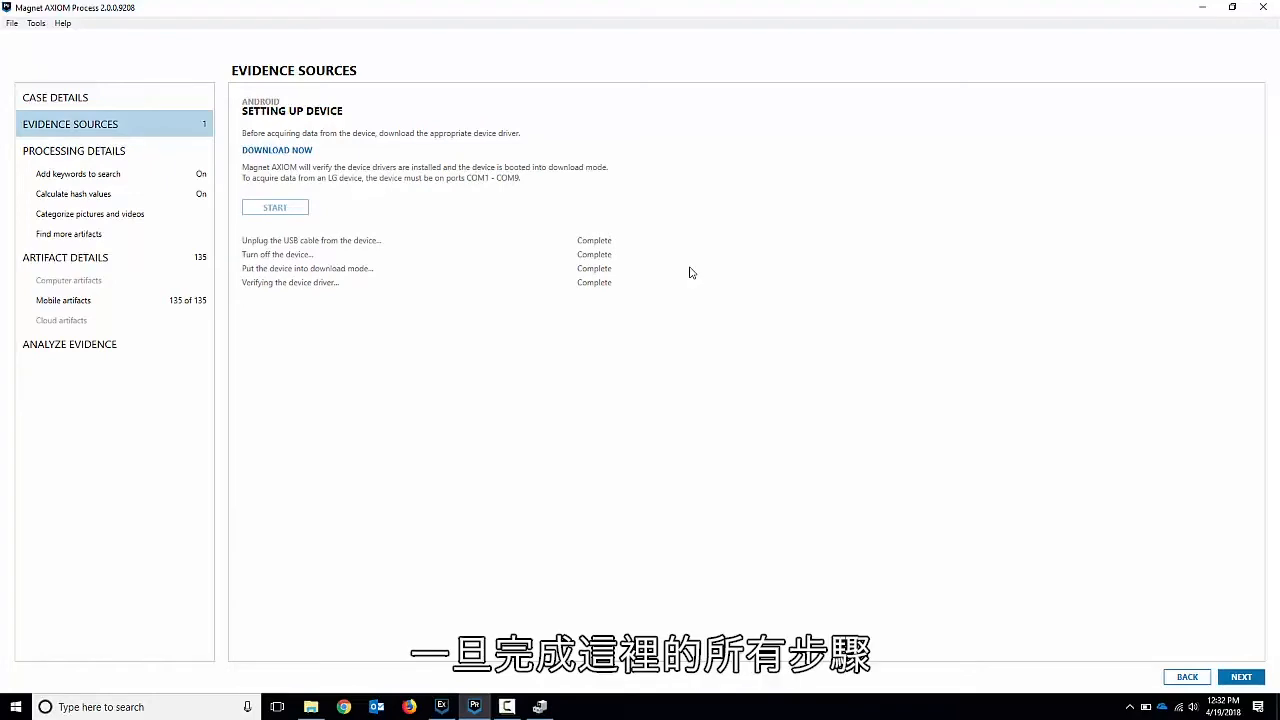
mouse_move(650, 312)
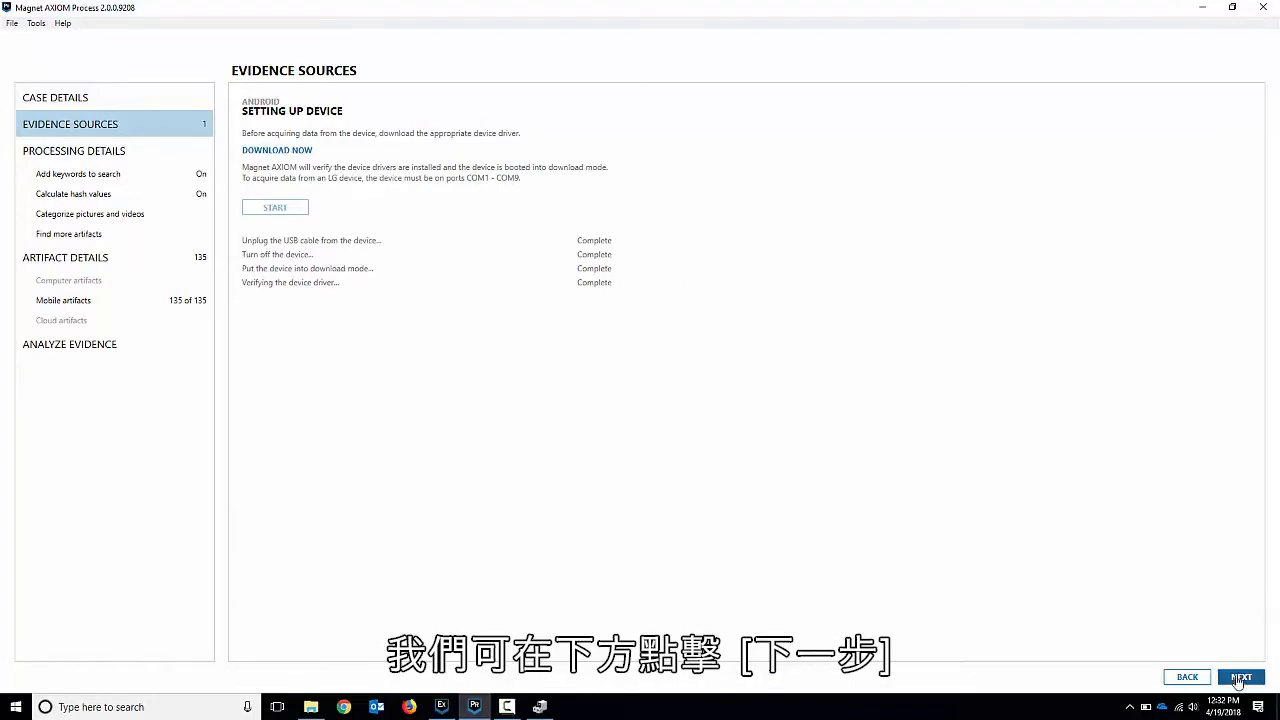
Continue to Select Device and confirm the LG-H901 on COM2 in Device Manager
click(1240, 677)
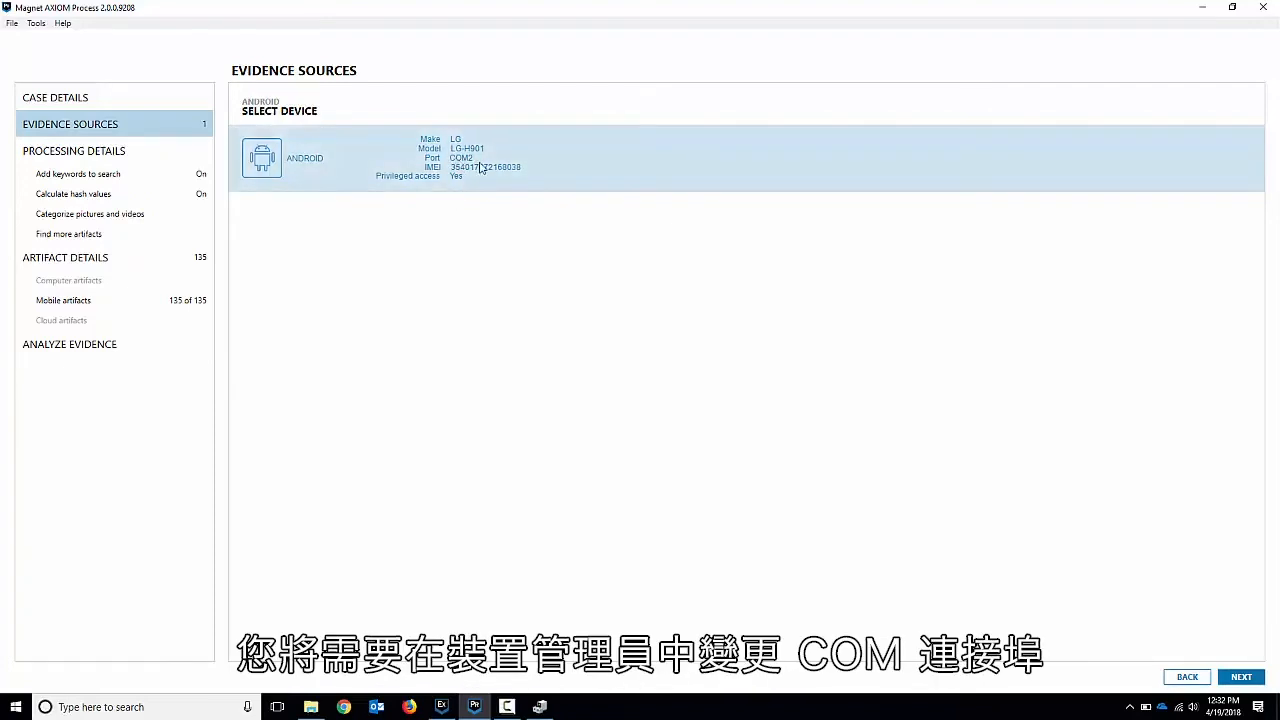
mouse_move(613, 564)
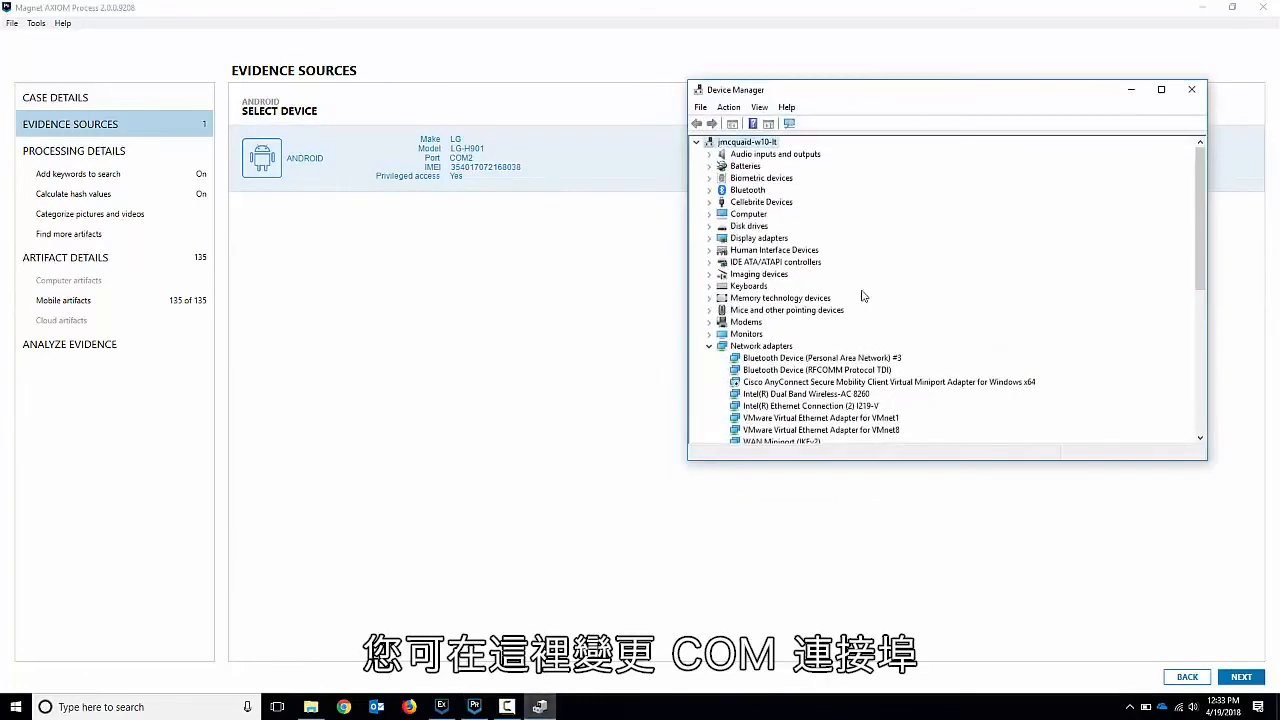
click(1191, 89)
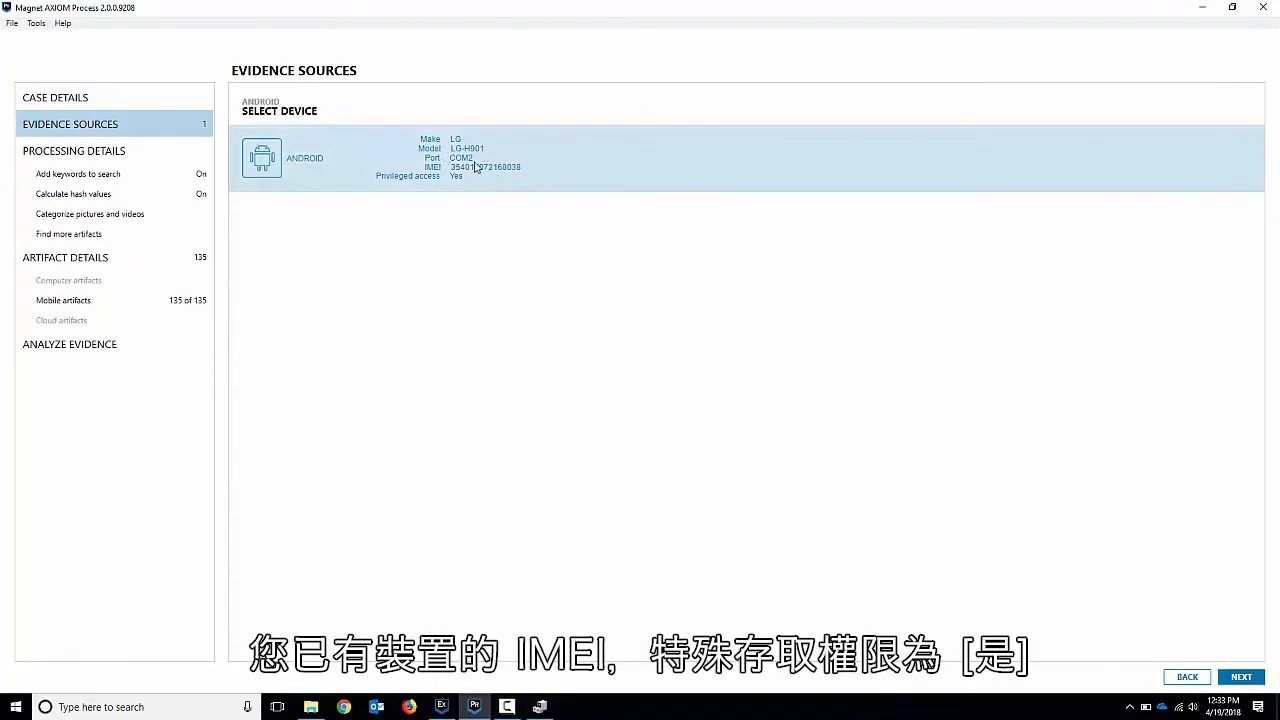
mouse_move(433, 182)
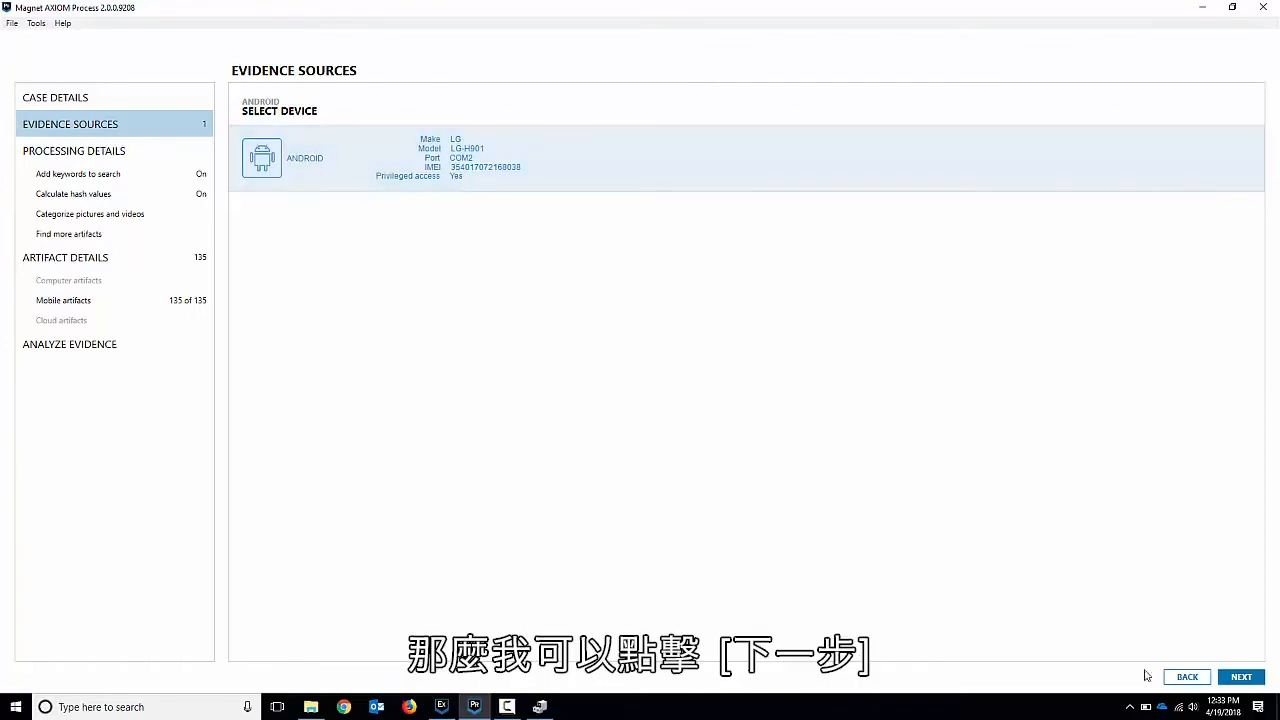
Select the LG-H901 and add it as a Full image evidence source
click(1240, 677)
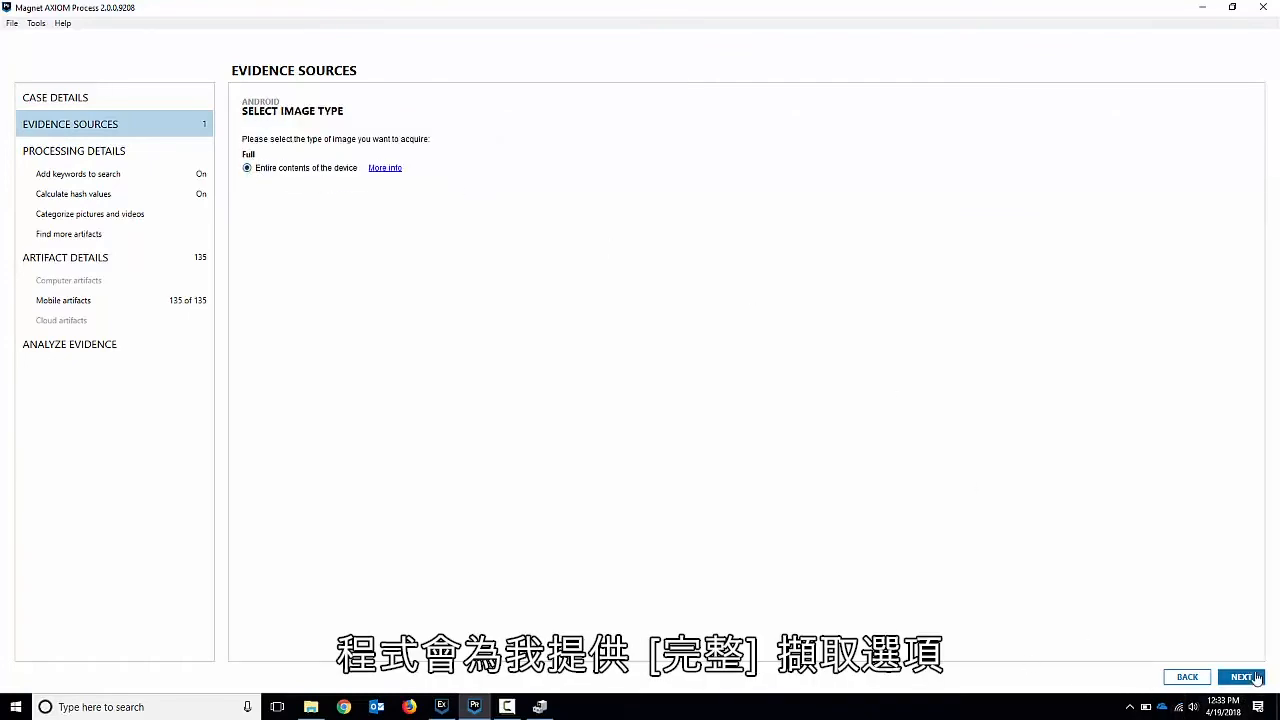
click(1242, 677)
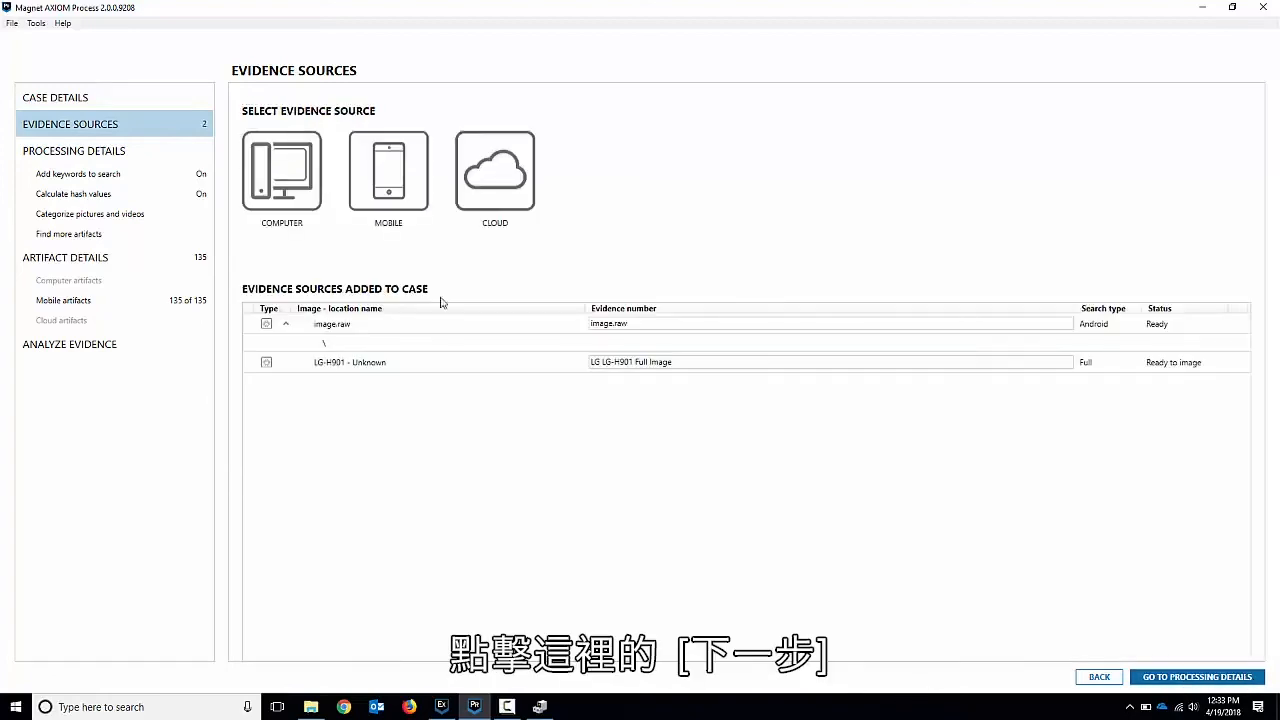
mouse_move(474, 489)
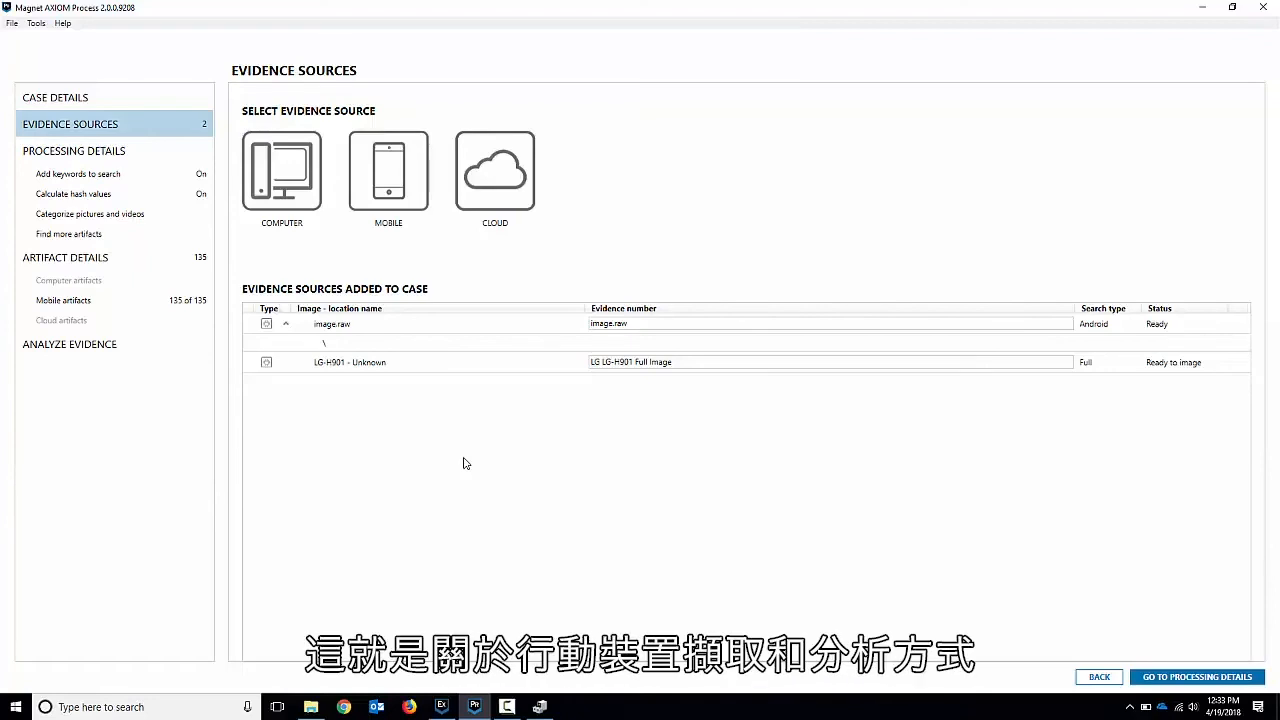
mouse_move(492, 266)
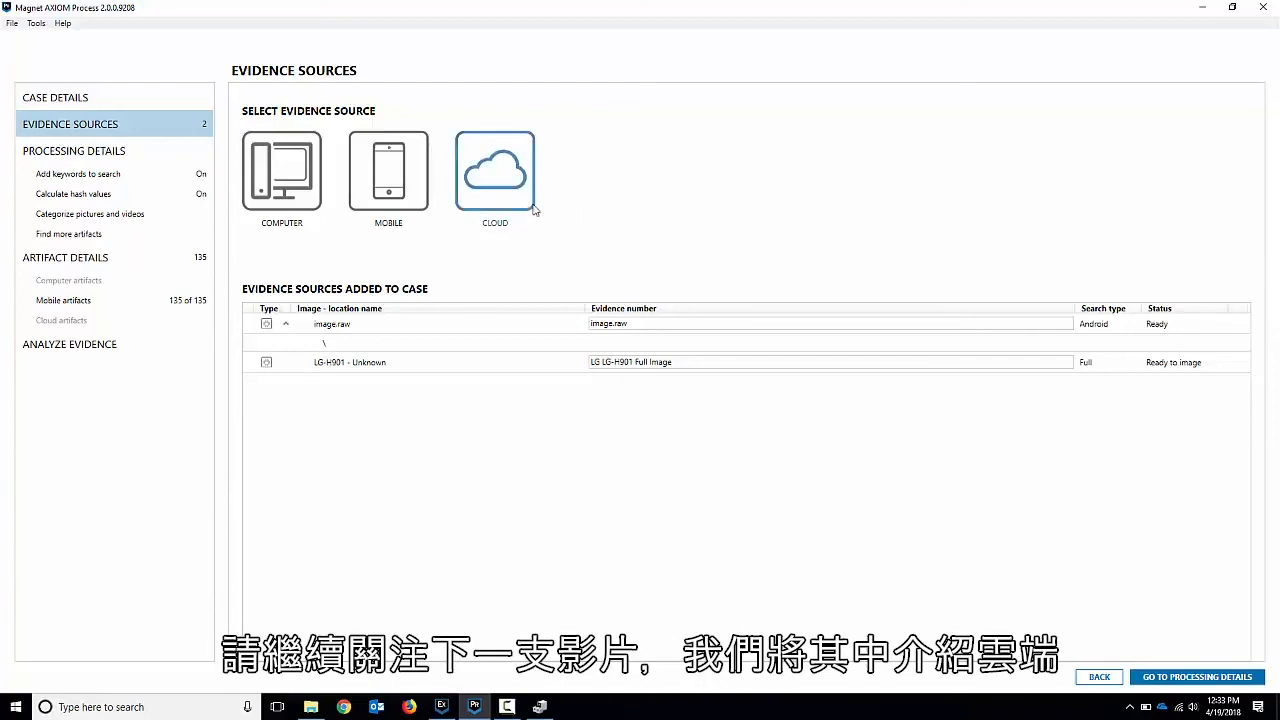
mouse_move(613, 265)
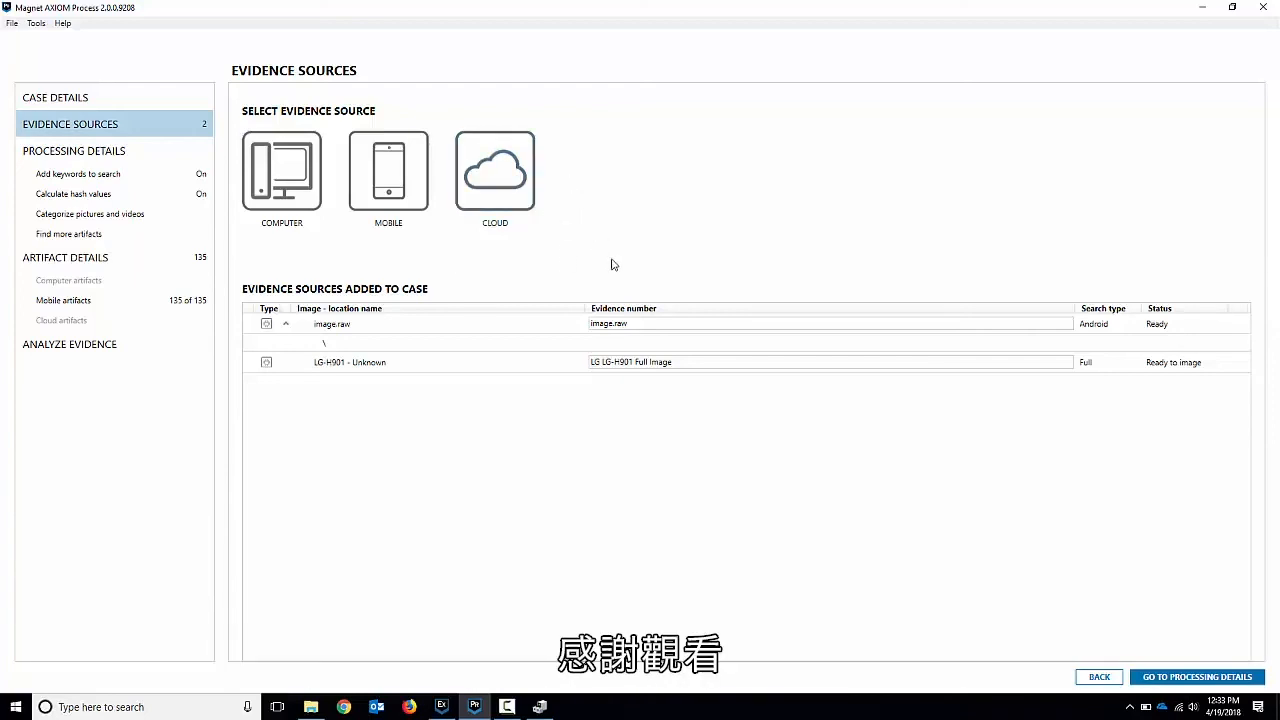